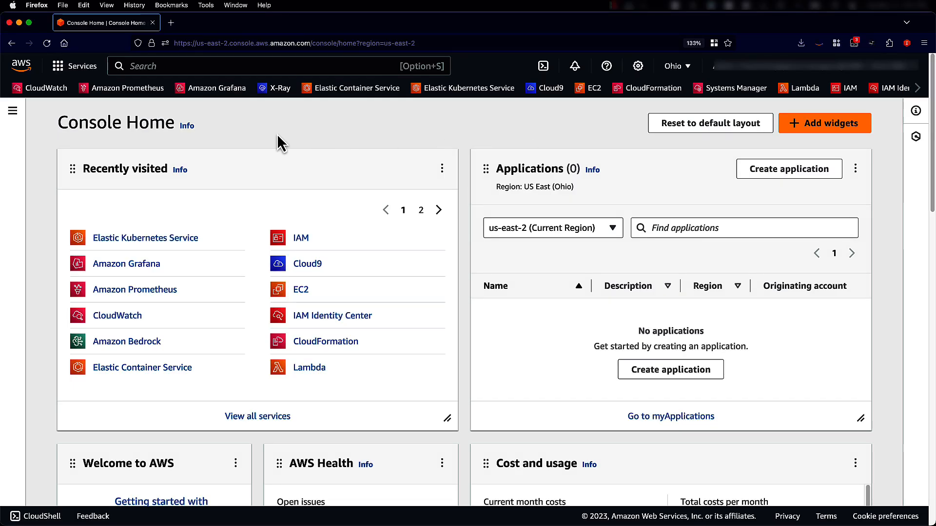
- Go to the EKS Clusters page and open the Add cluster menu
click(469, 88)
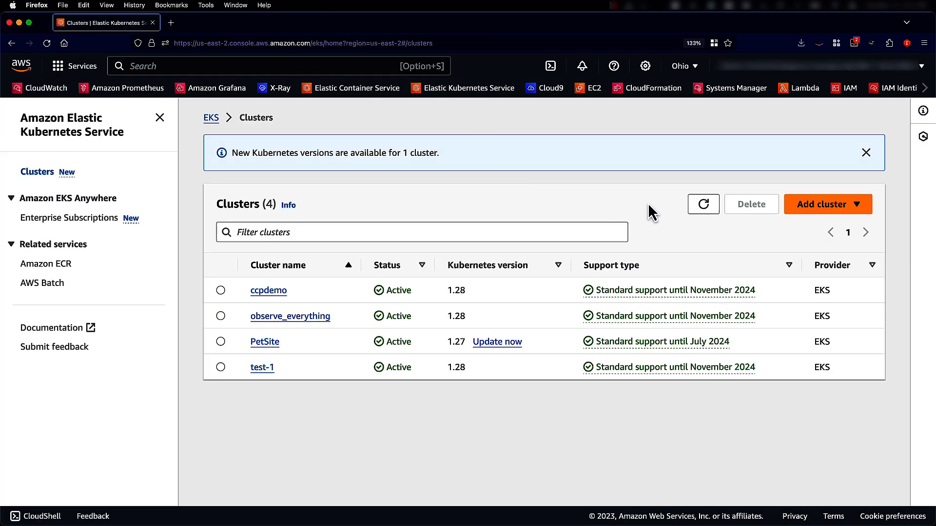
click(828, 204)
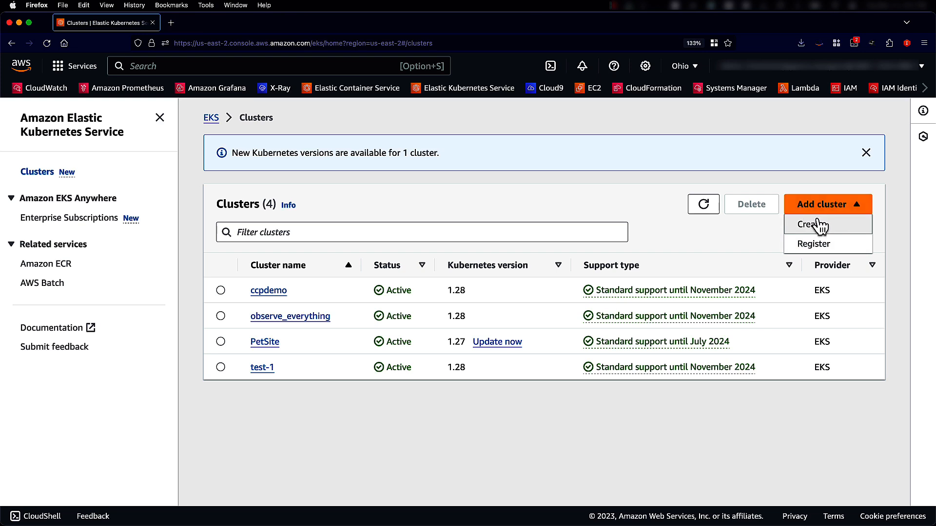
- Create a cluster named observe_everything using the petsite cluster service IAM role
click(811, 225)
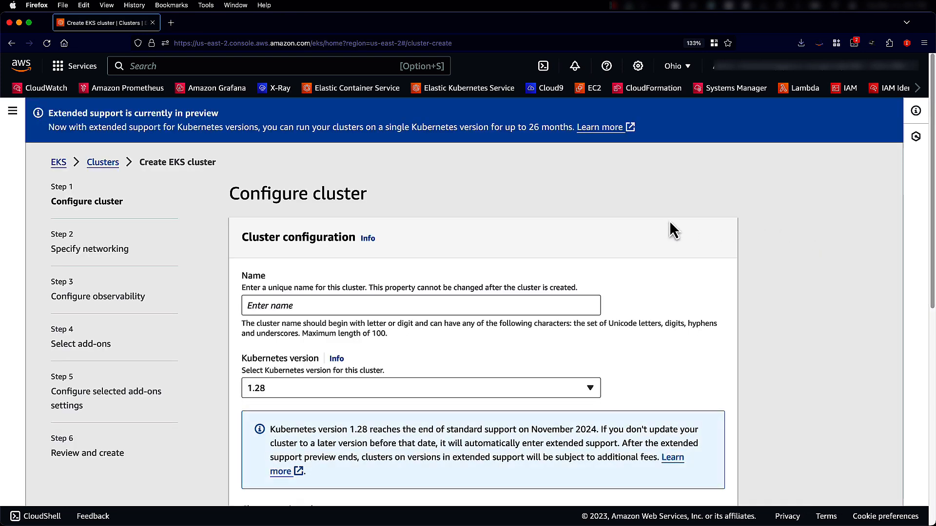
click(422, 306)
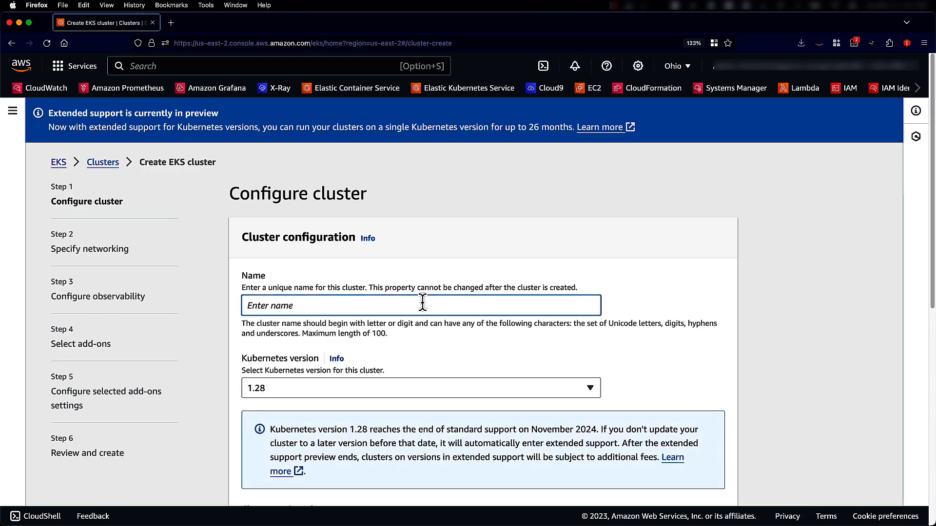
click(422, 305)
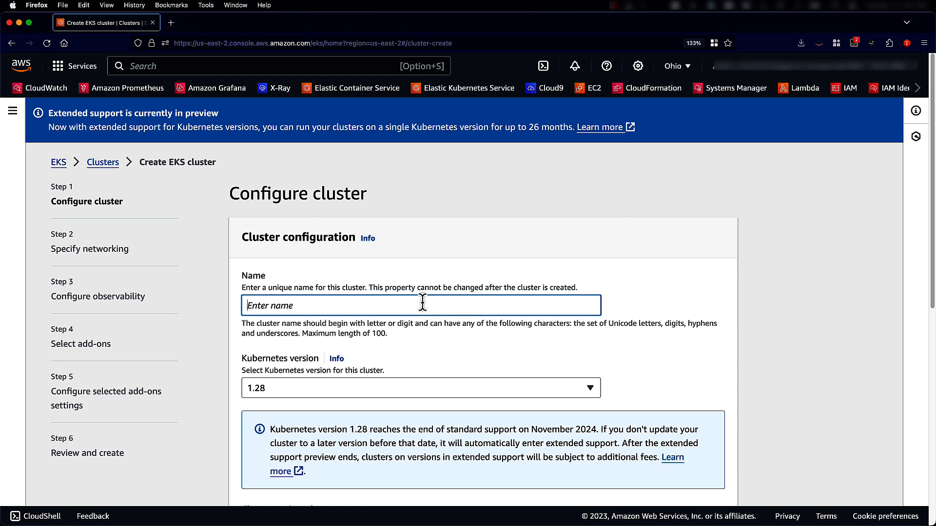
text(observe_everything)
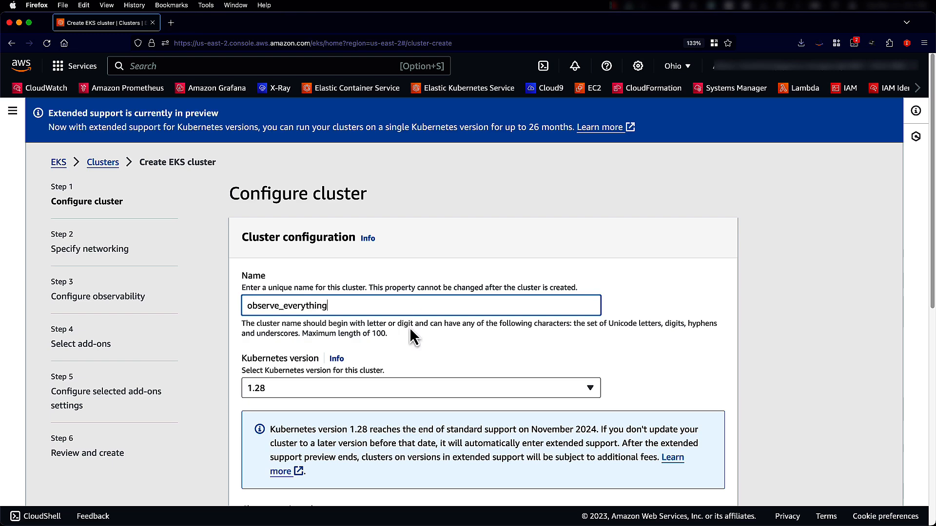
scroll(down, 3)
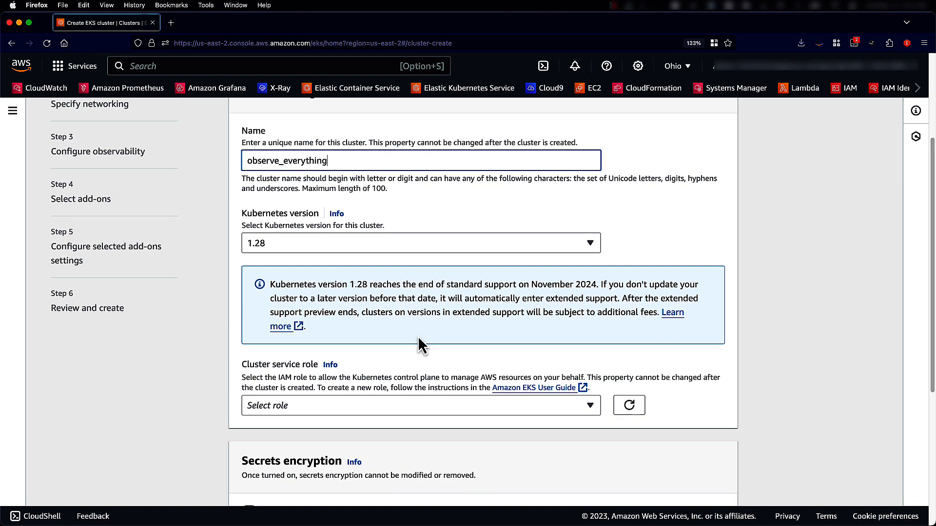
scroll(down, 3)
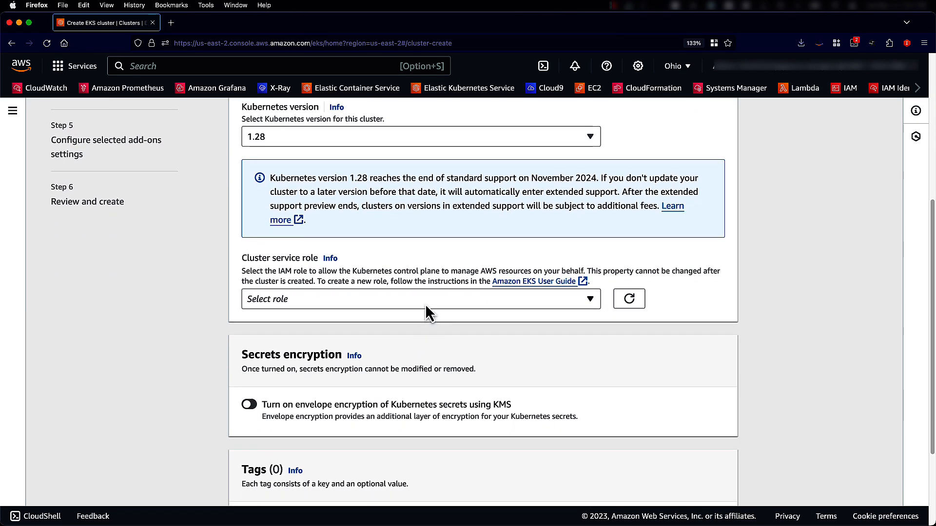
click(421, 299)
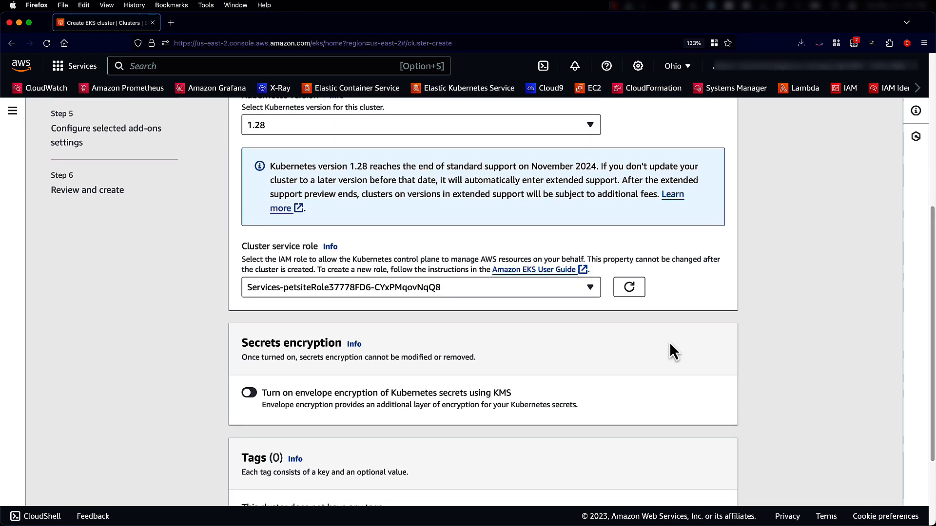
scroll(down, 3)
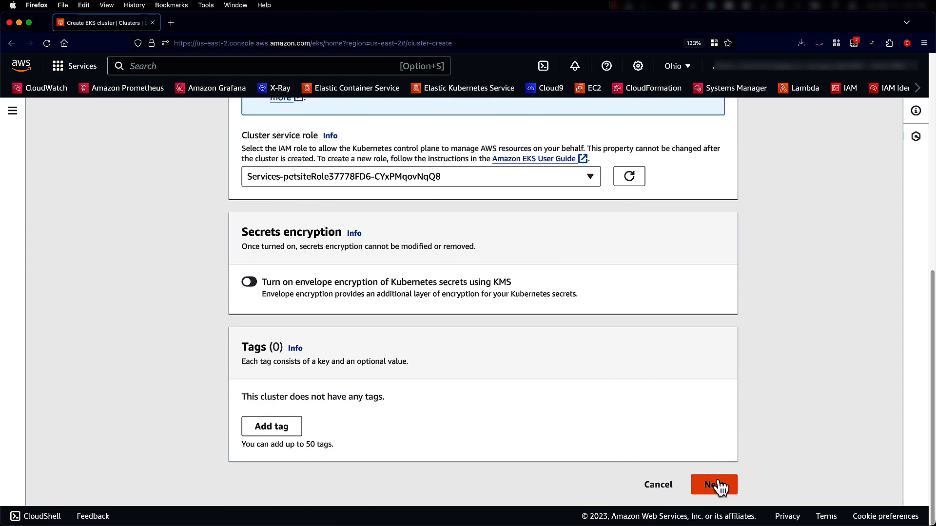
- Advance to networking and review the default VPC, three subnets and endpoint access
click(714, 484)
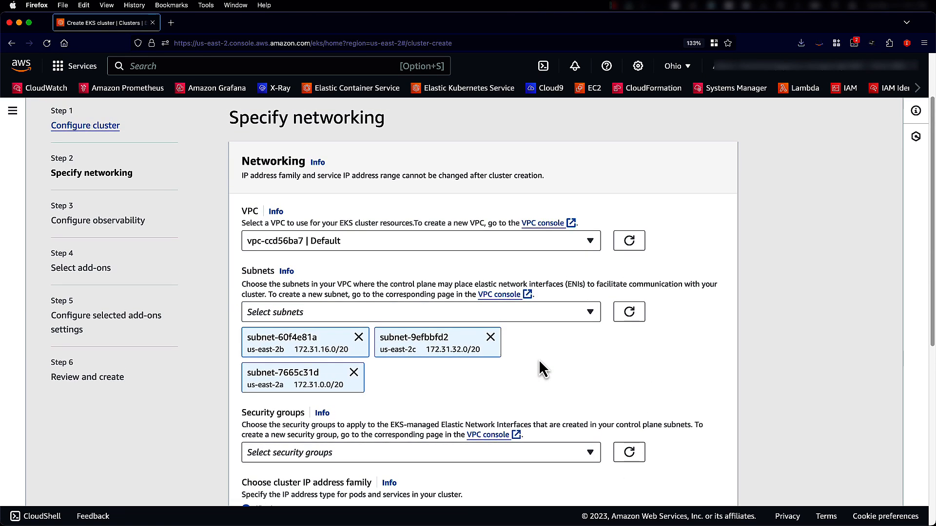
scroll(down, 3)
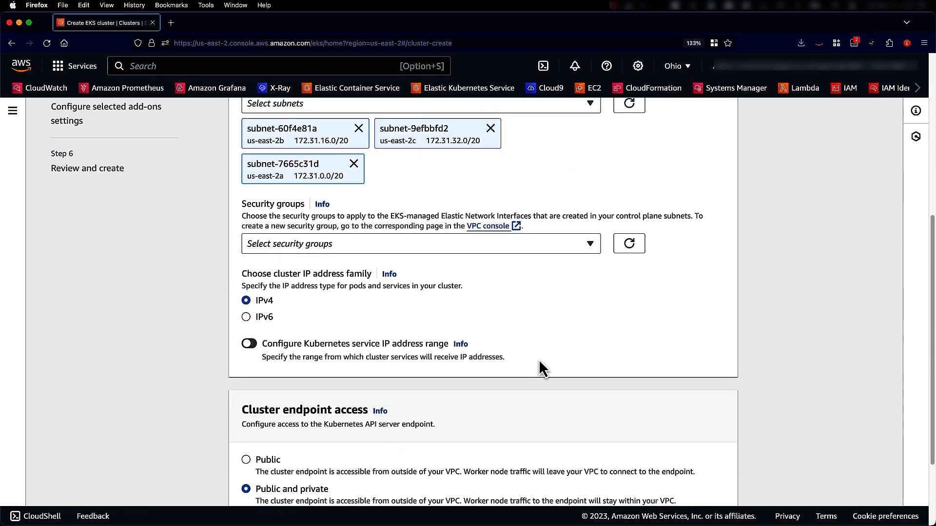
scroll(down, 3)
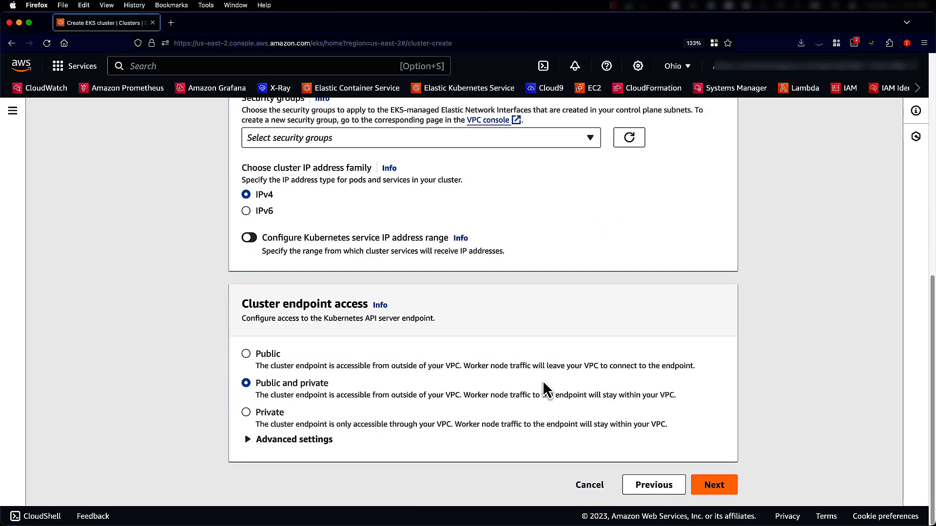
- Turn on Prometheus metrics and direct them to the existing observe_everything workspace
click(714, 485)
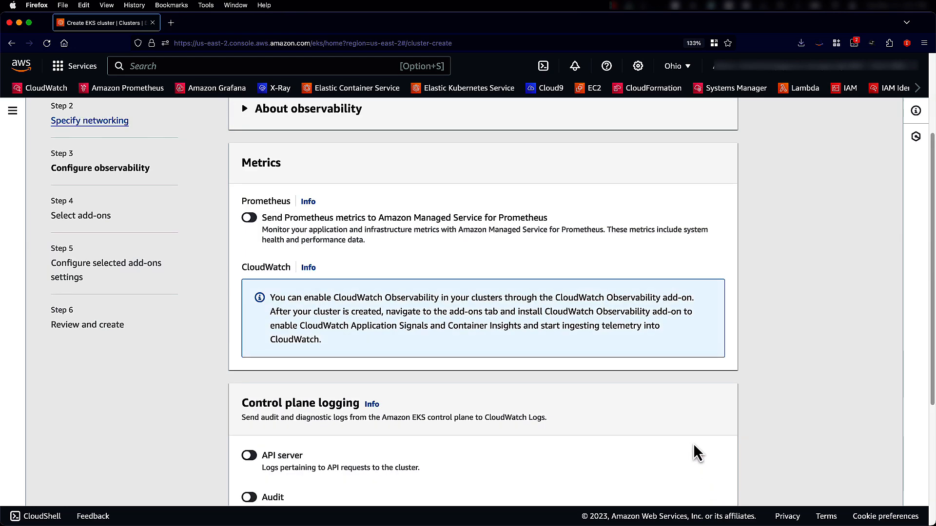
mouse_move(569, 359)
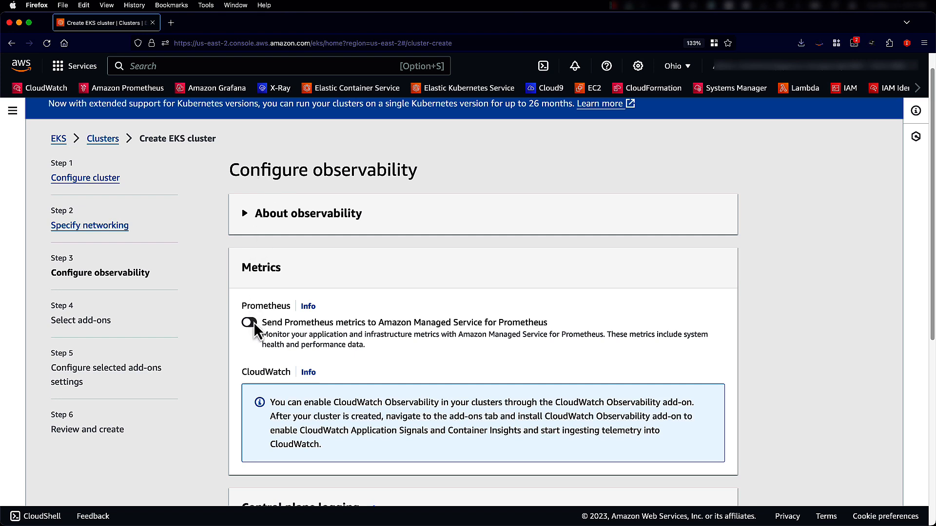
click(249, 322)
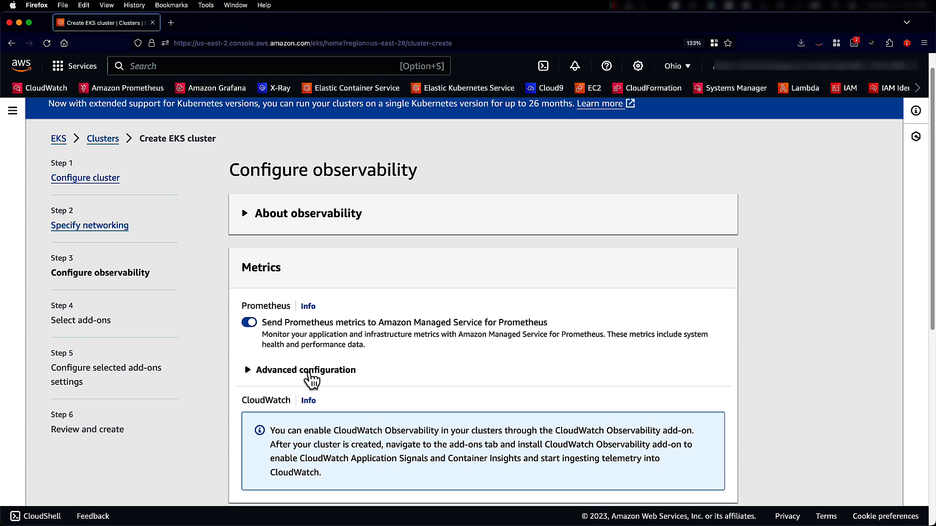
click(248, 370)
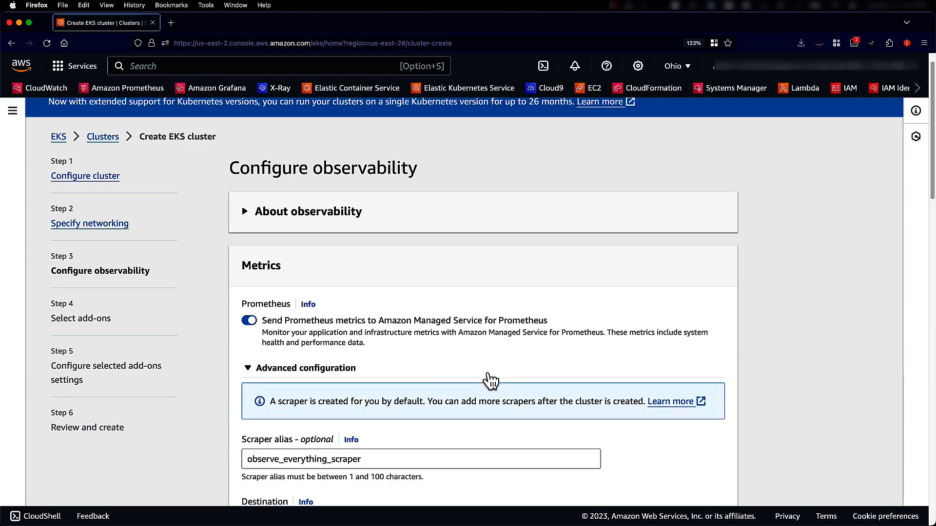
scroll(down, 3)
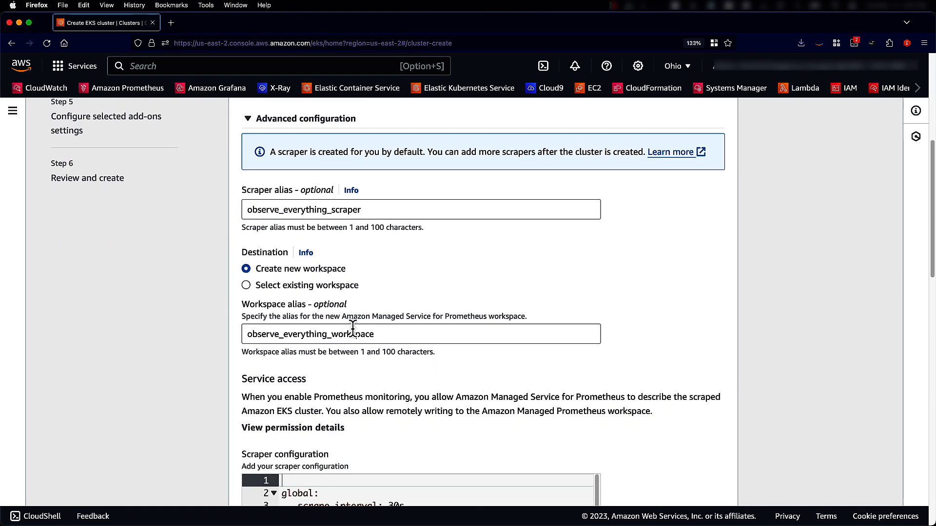
mouse_move(297, 296)
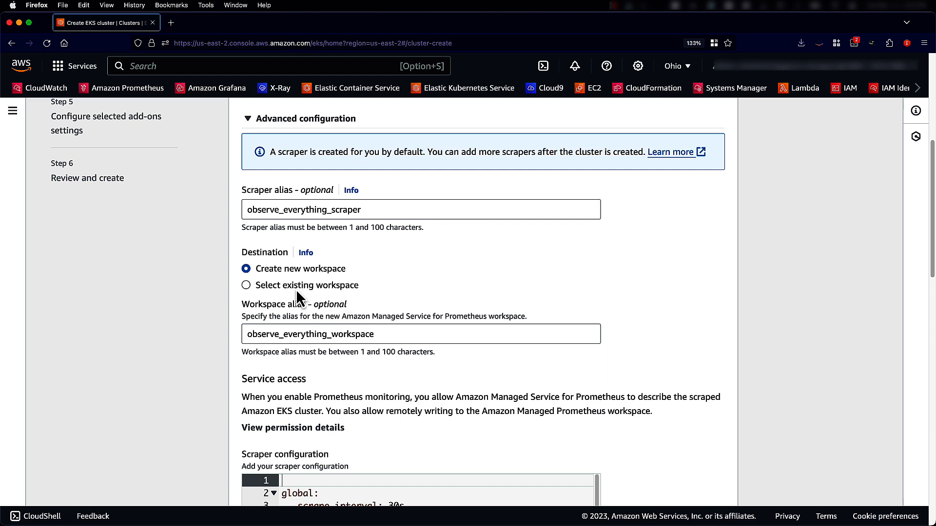
click(245, 285)
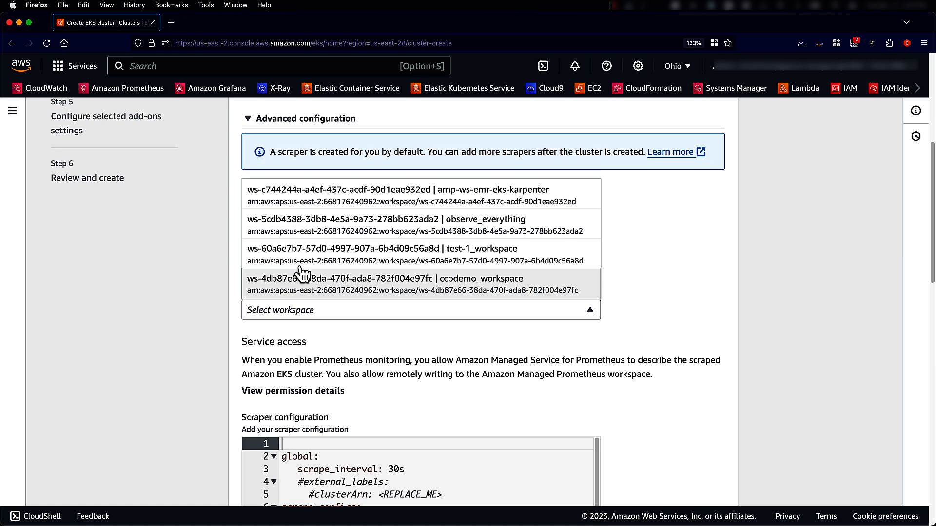
mouse_move(311, 244)
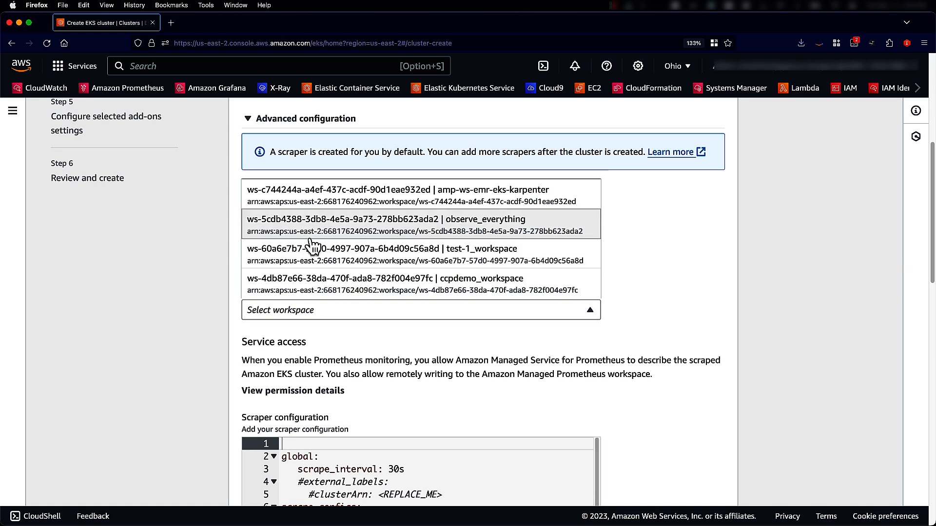
click(384, 219)
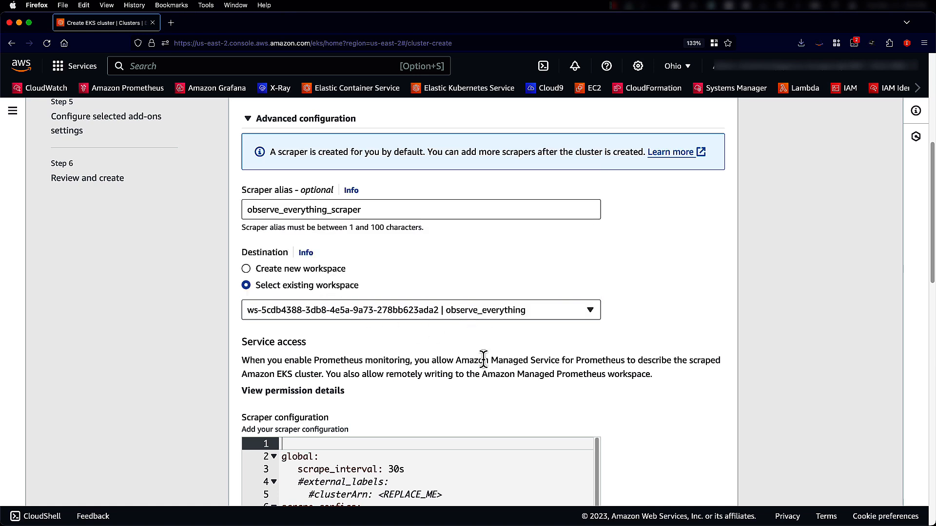
scroll(down, 3)
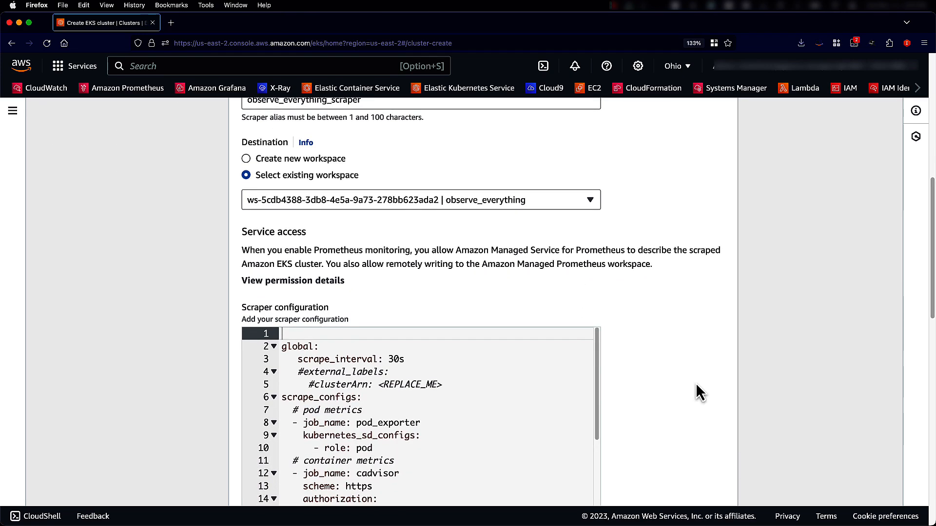
scroll(down, 3)
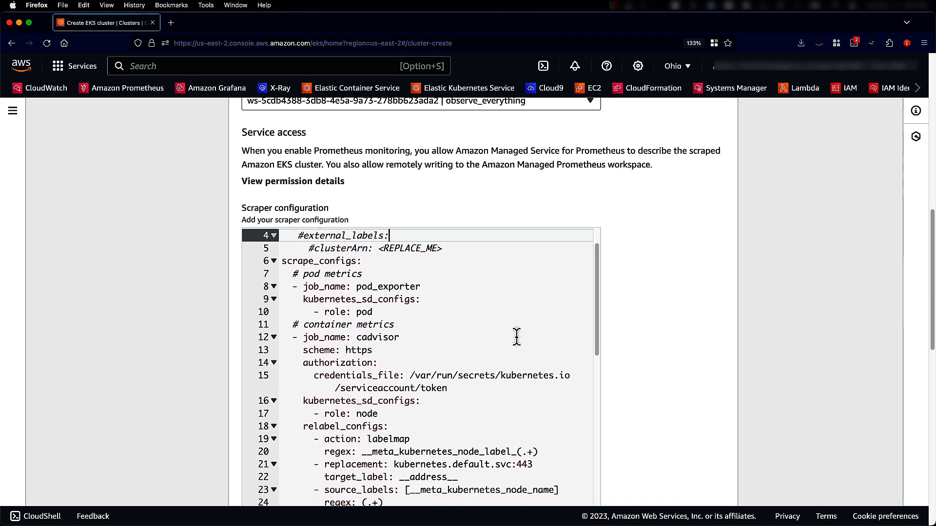
scroll(down, 3)
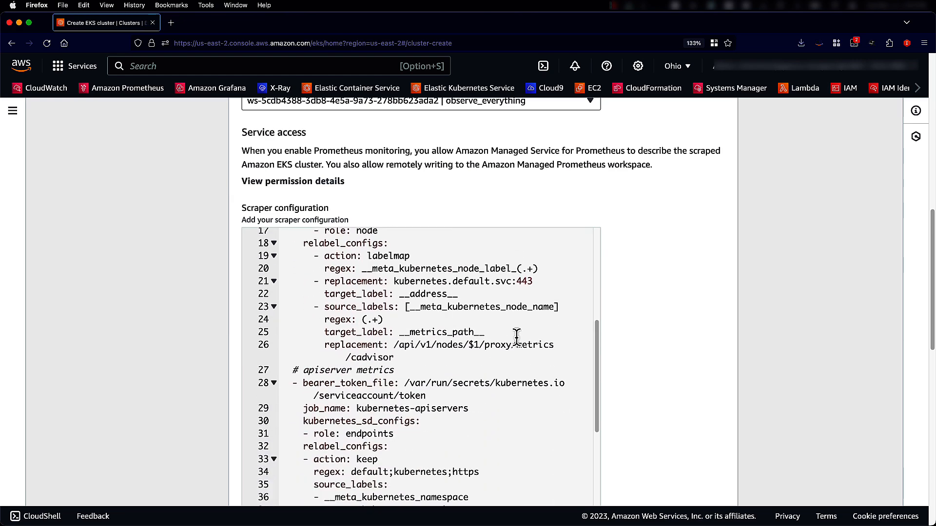
scroll(down, 3)
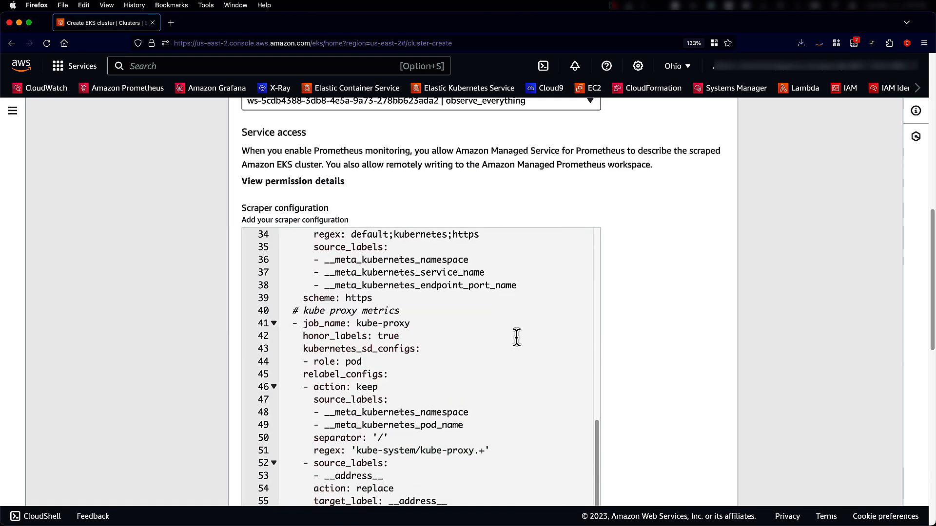
scroll(down, 3)
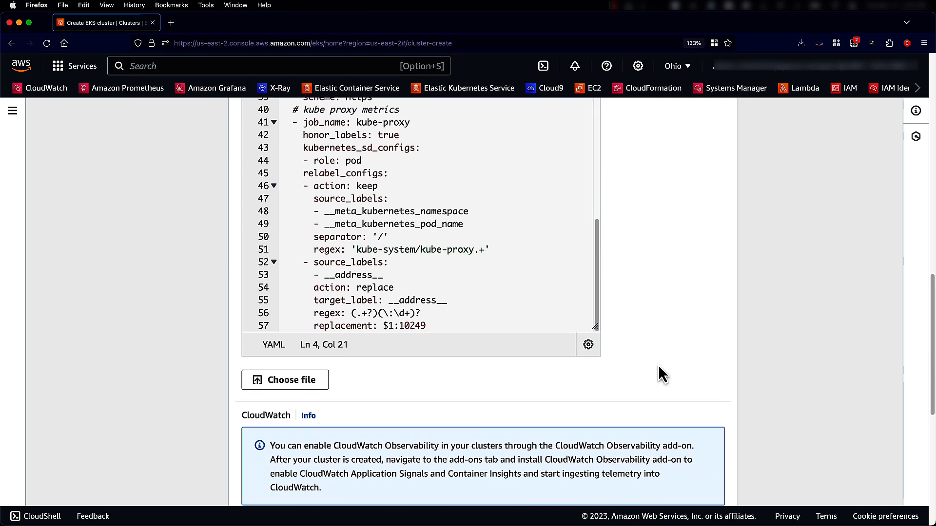
scroll(down, 3)
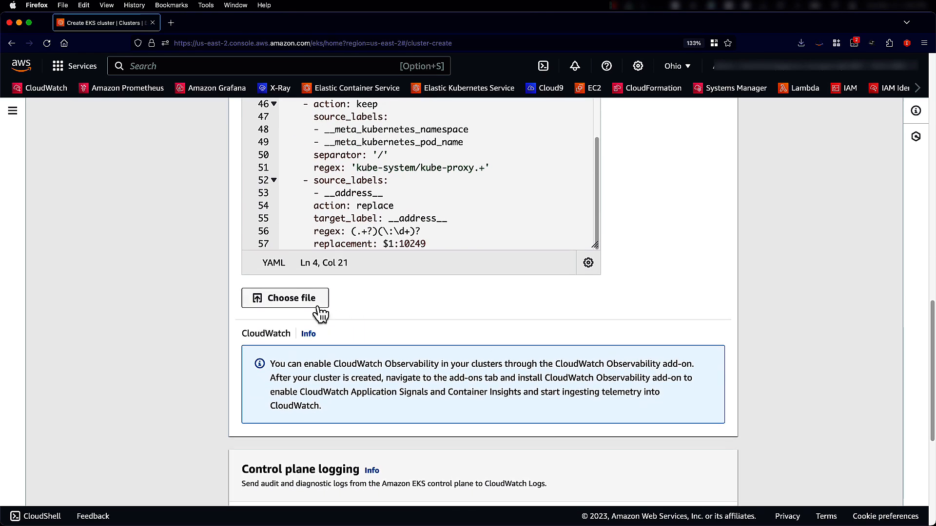
scroll(down, 3)
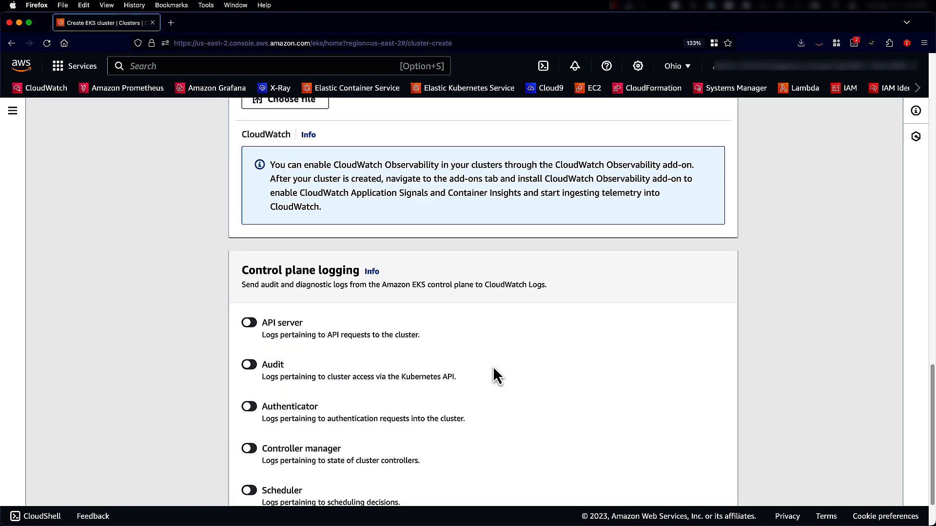
scroll(down, 3)
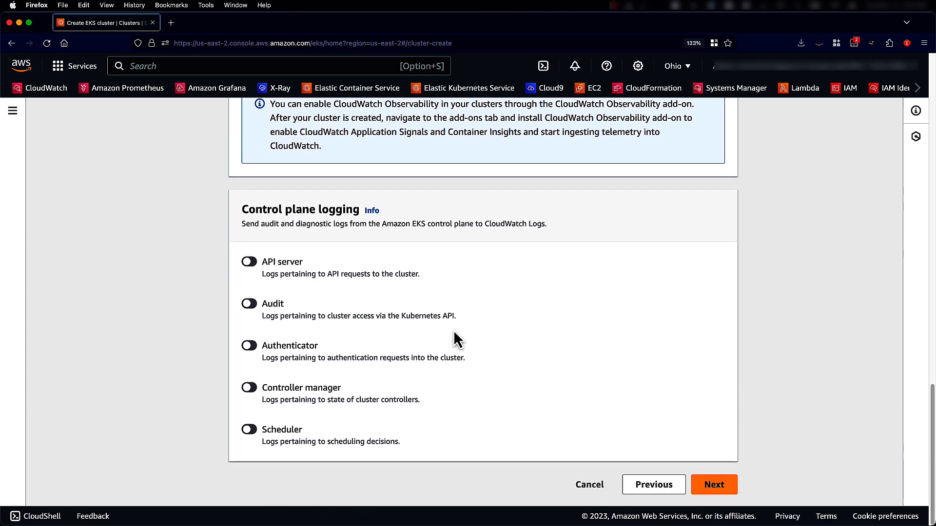
mouse_move(695, 474)
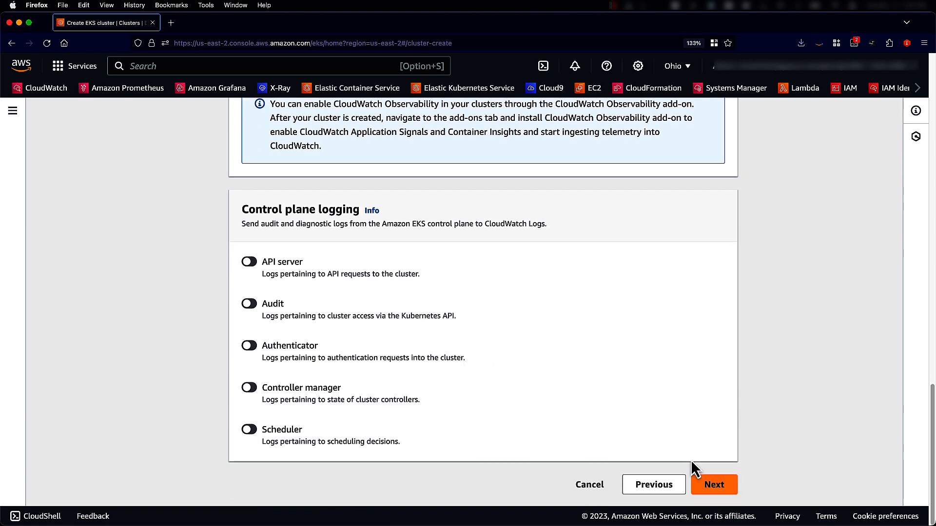
- Keep the default add-ons and EKS Pod Identity Agent, then review their version settings
click(714, 485)
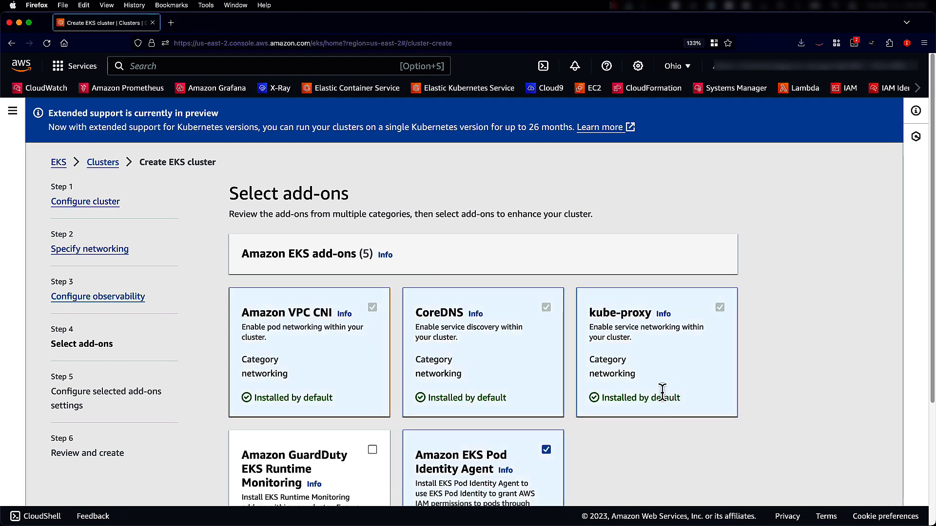
scroll(down, 3)
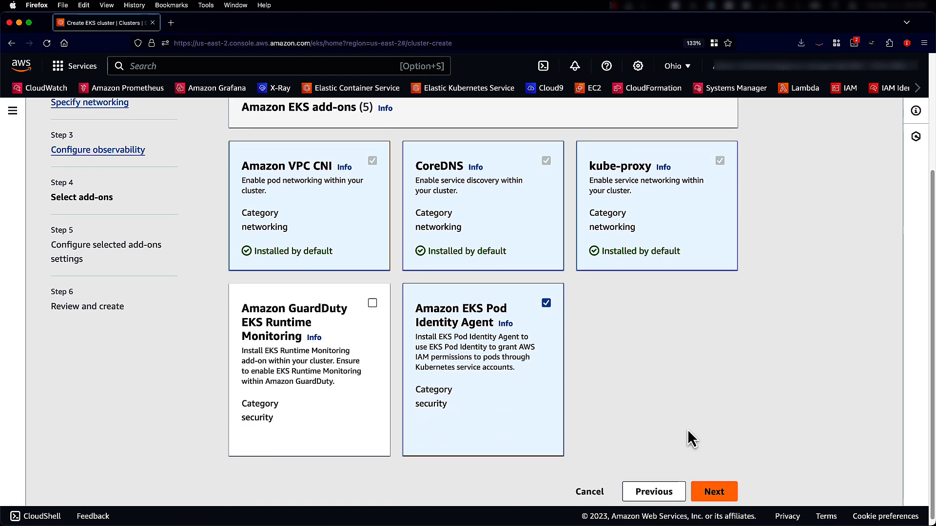
scroll(down, 3)
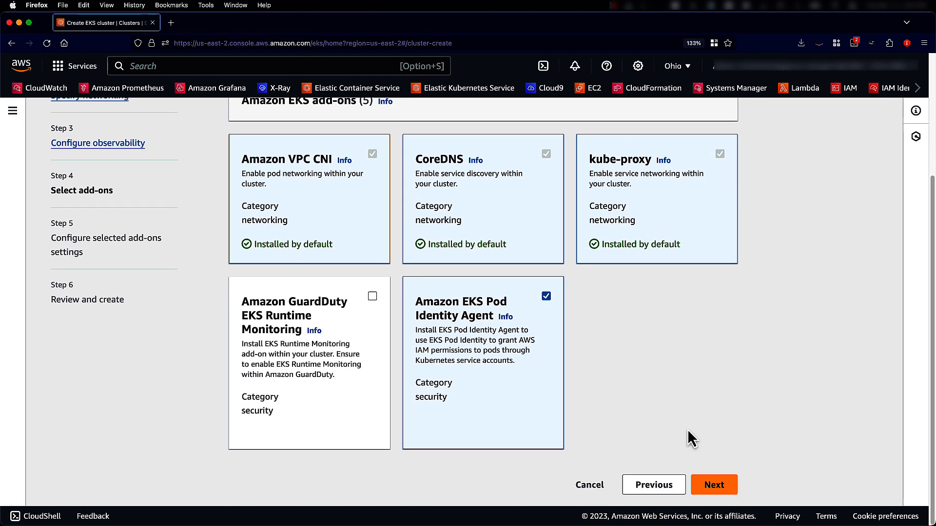
click(714, 485)
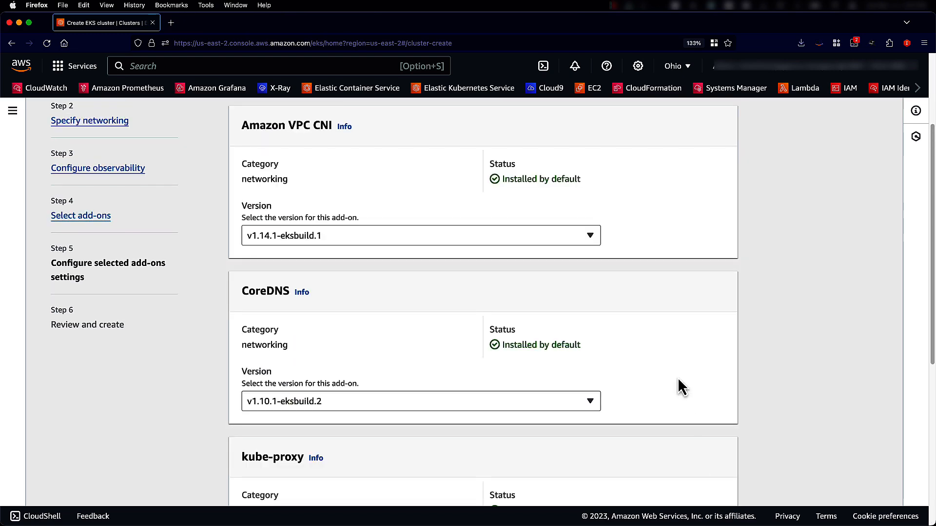
scroll(down, 3)
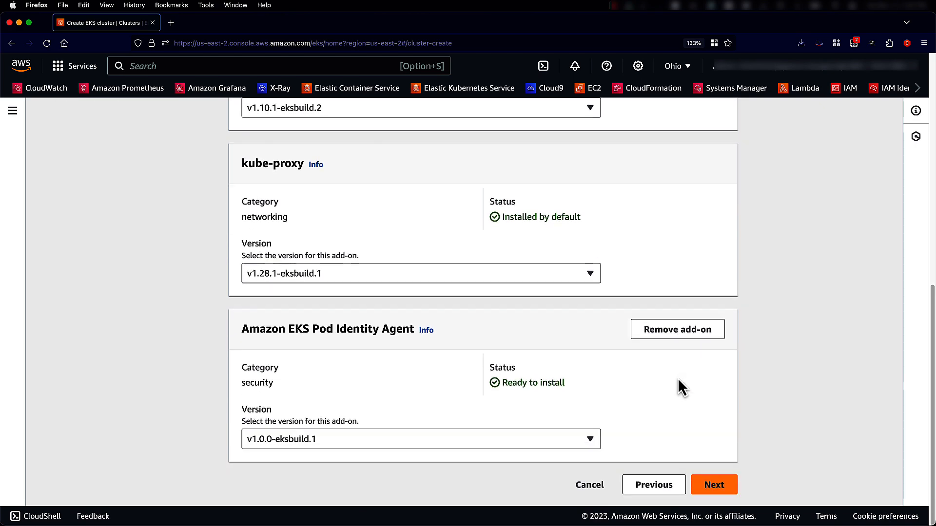
- Review the observe_everything cluster summary and submit cluster creation
click(714, 485)
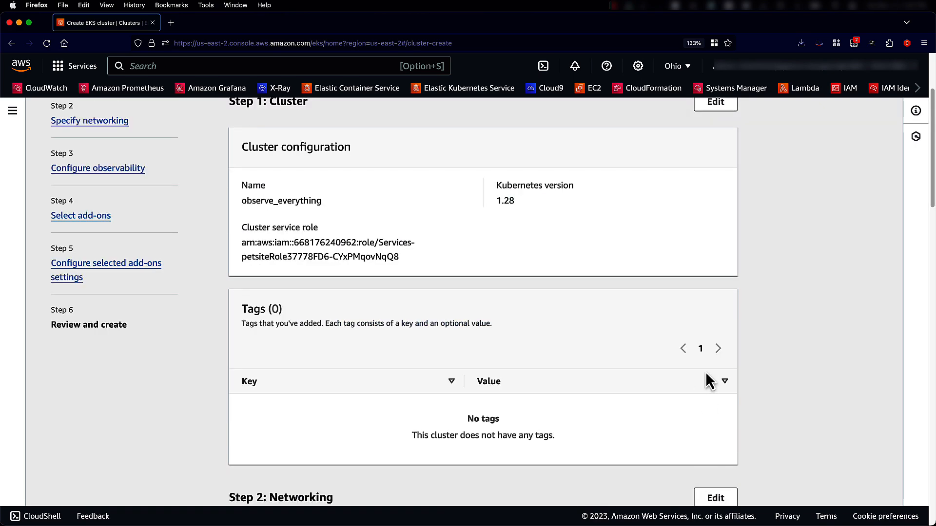
scroll(down, 3)
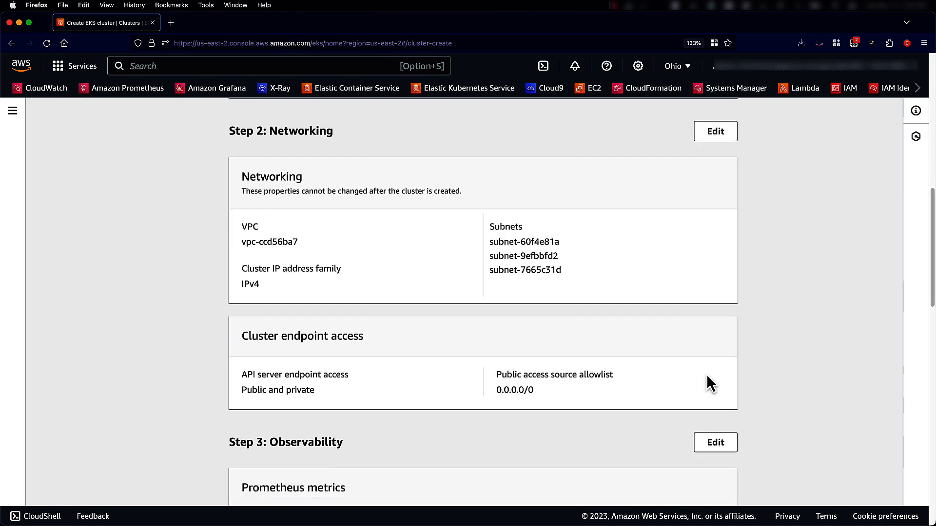
scroll(down, 3)
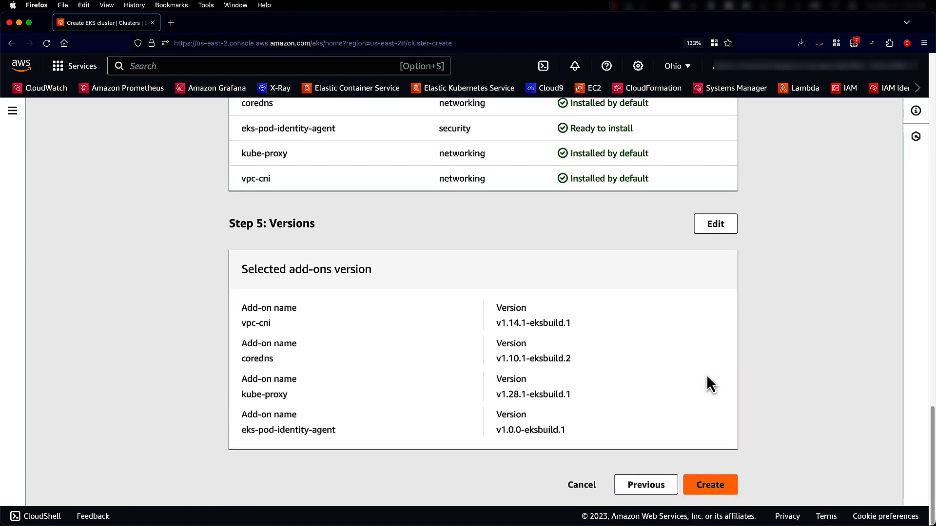
mouse_move(701, 442)
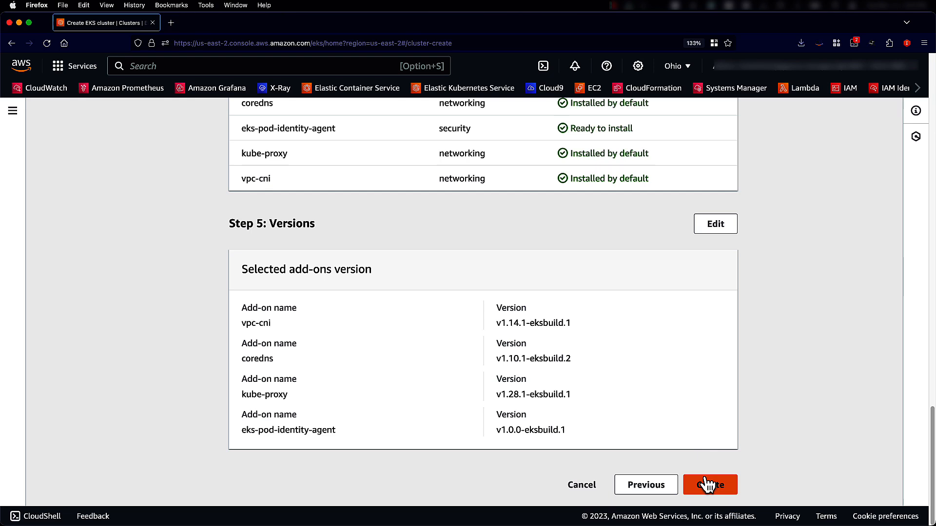
click(710, 485)
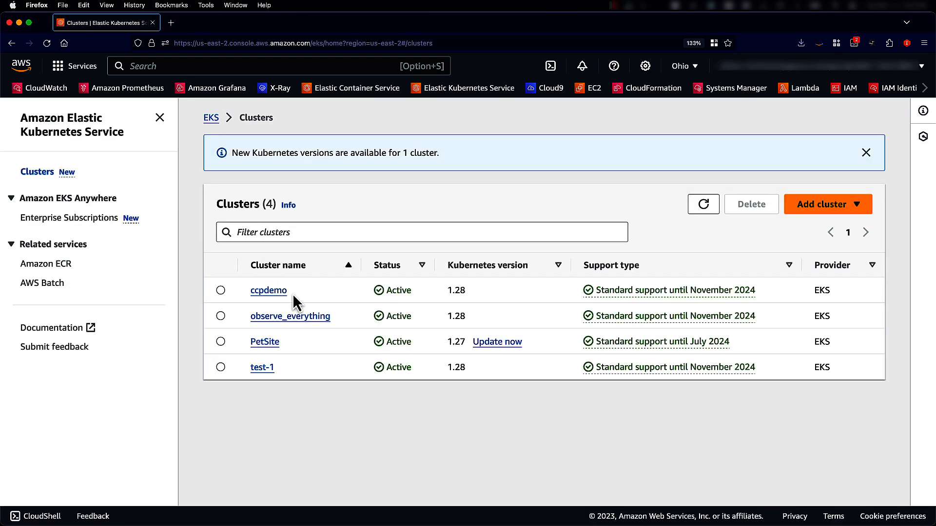
mouse_move(321, 325)
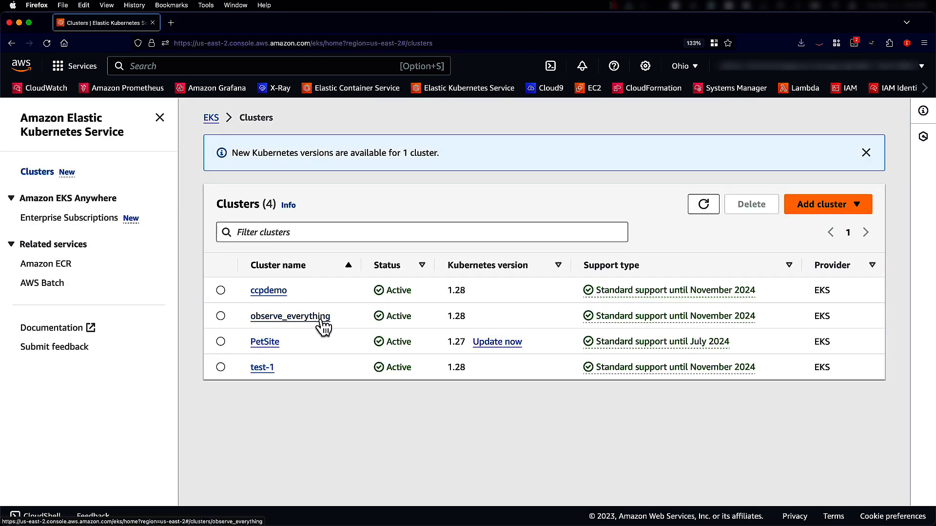
- Open observe_everything's Observability tab and the newest active scraper's details
click(291, 317)
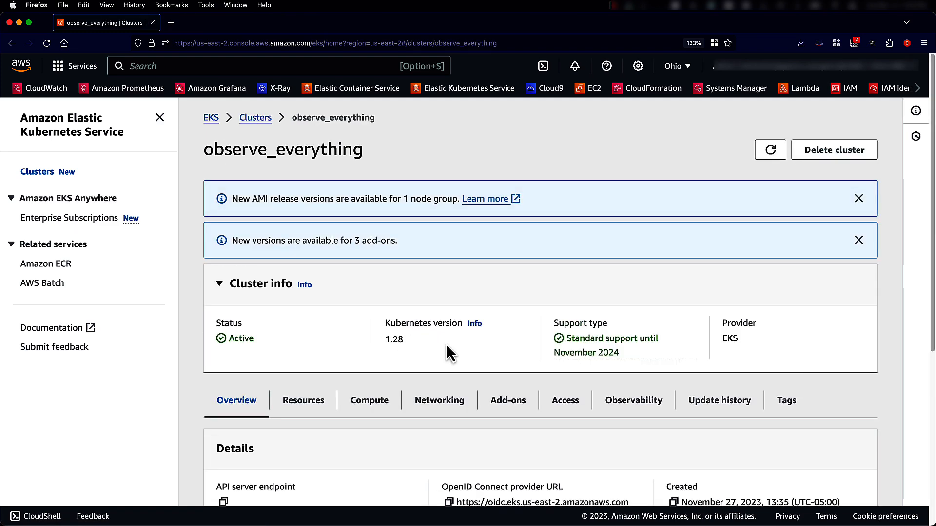
scroll(down, 3)
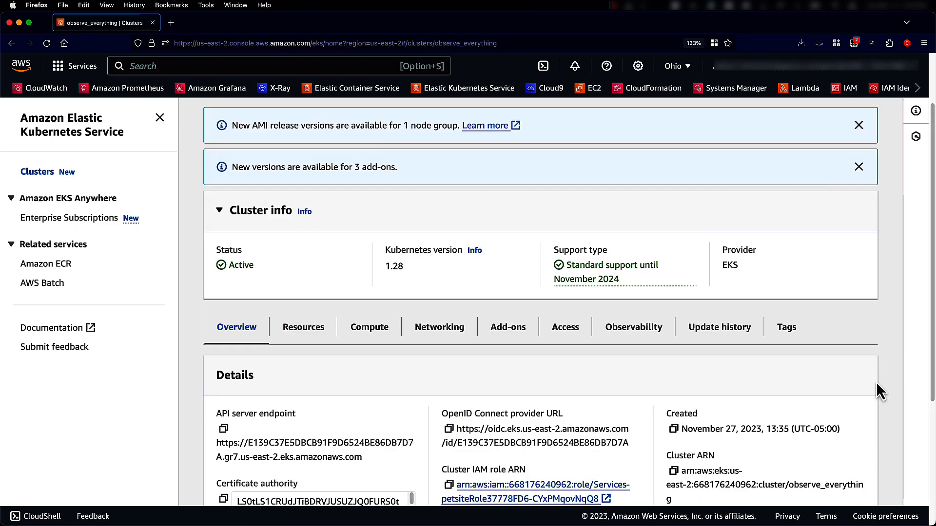
scroll(down, 3)
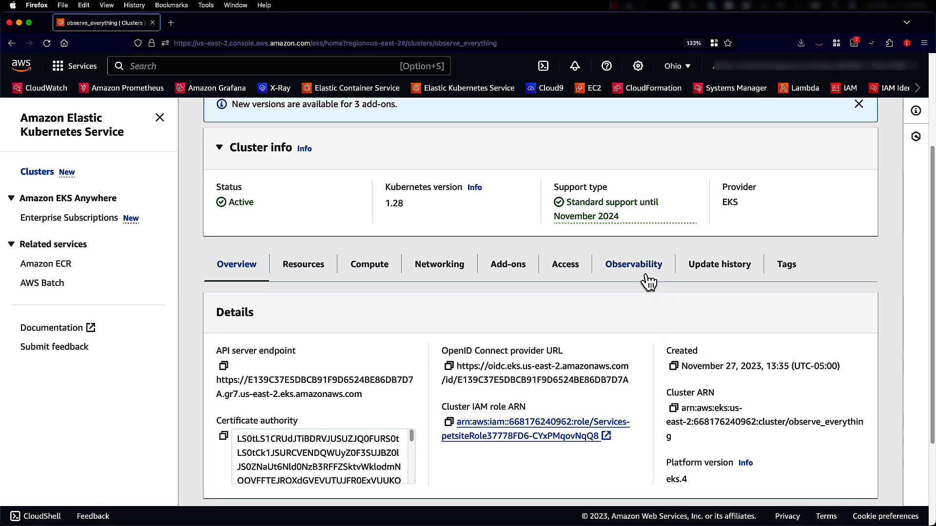
click(633, 264)
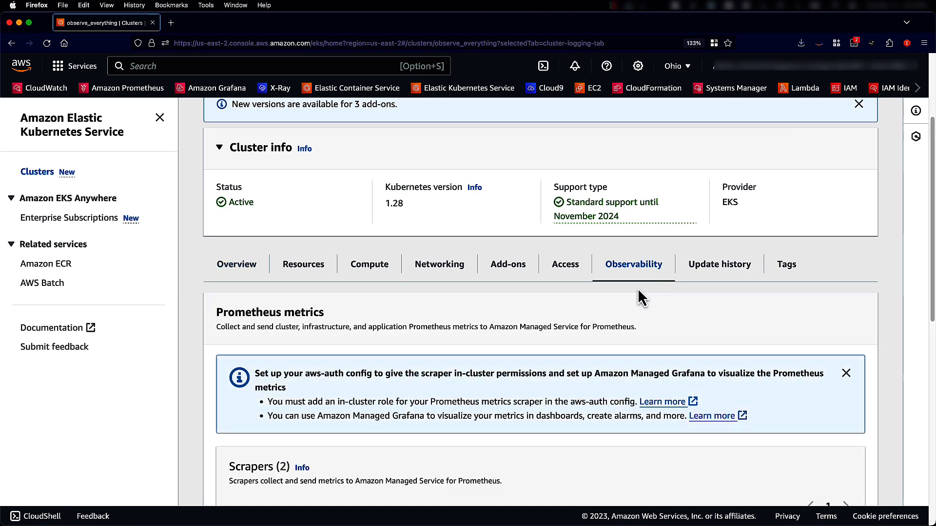
scroll(down, 3)
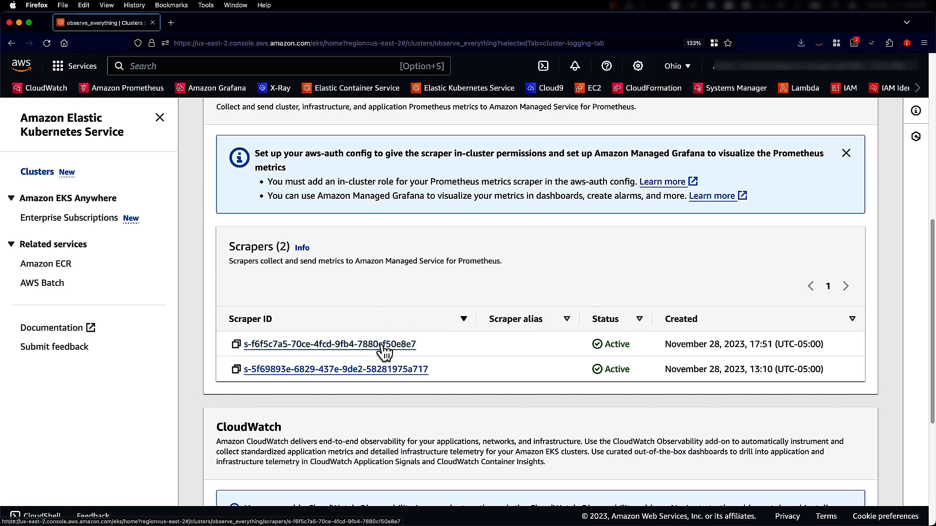
click(329, 345)
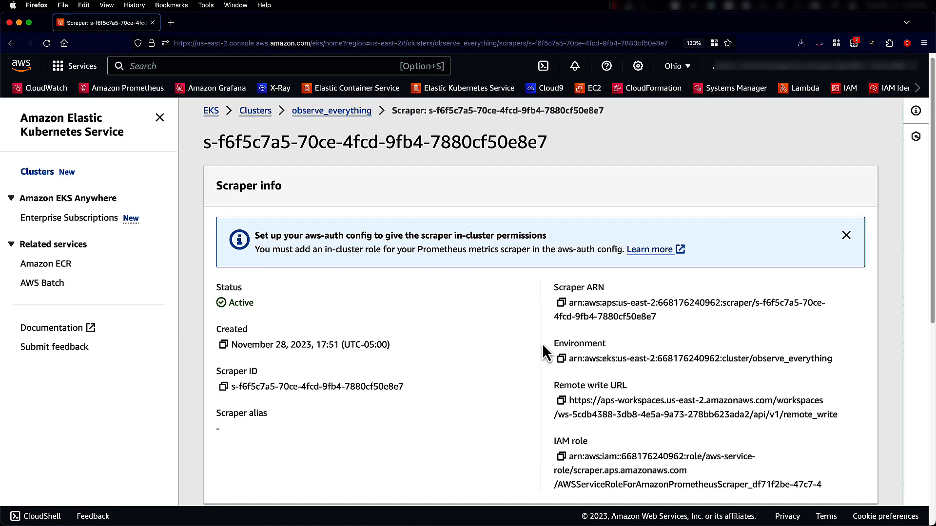
- Scroll to the scraper YAML showing 30s interval with pod_exporter and cadvisor jobs
scroll(down, 3)
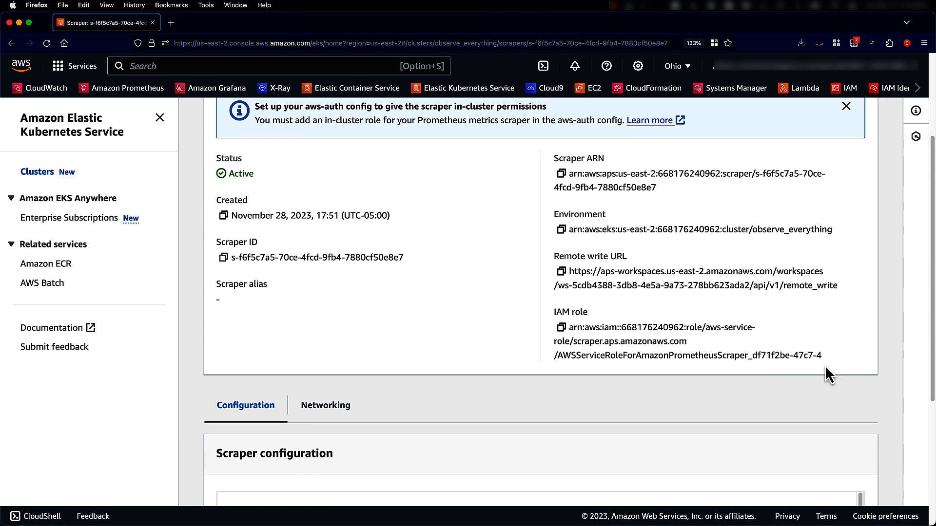
scroll(down, 3)
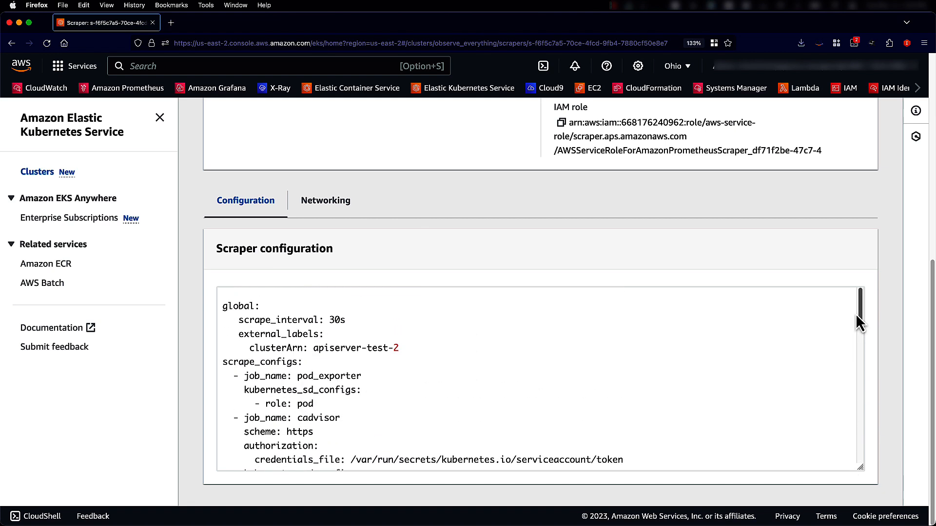
mouse_move(434, 336)
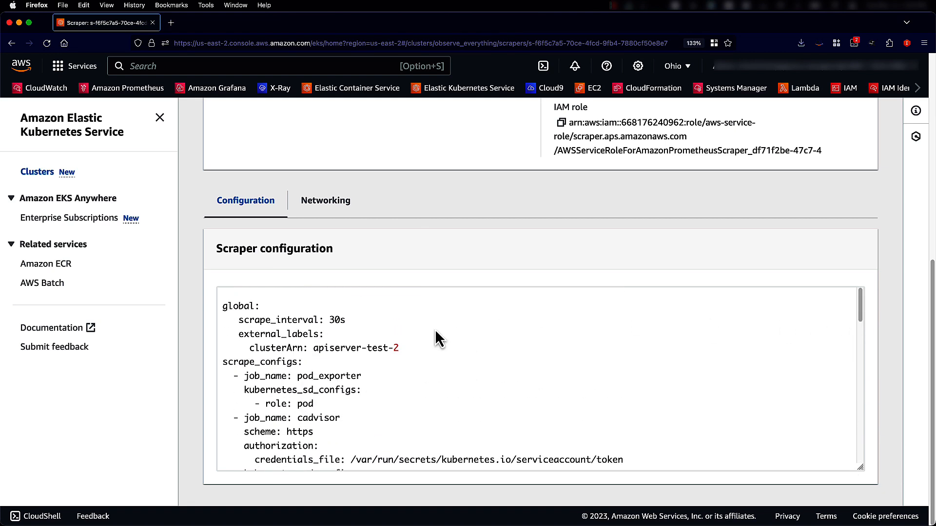
mouse_move(890, 350)
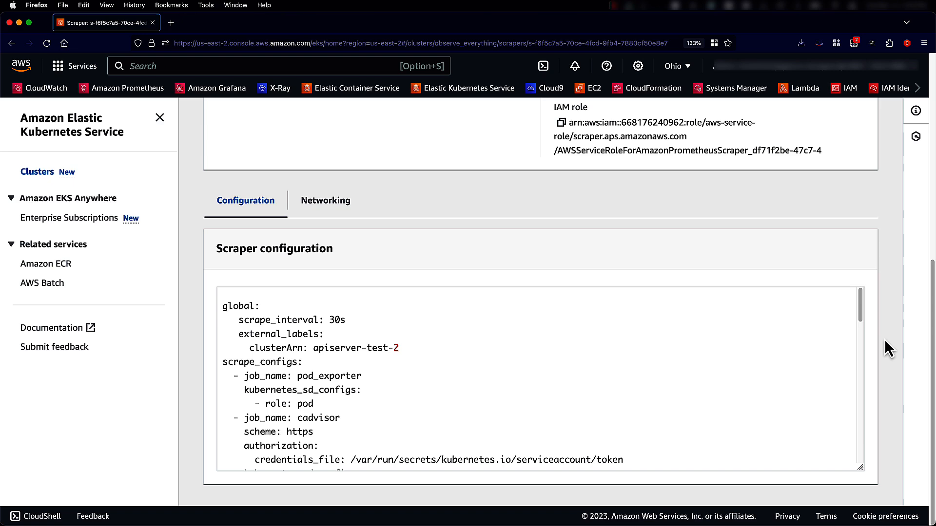
mouse_move(884, 397)
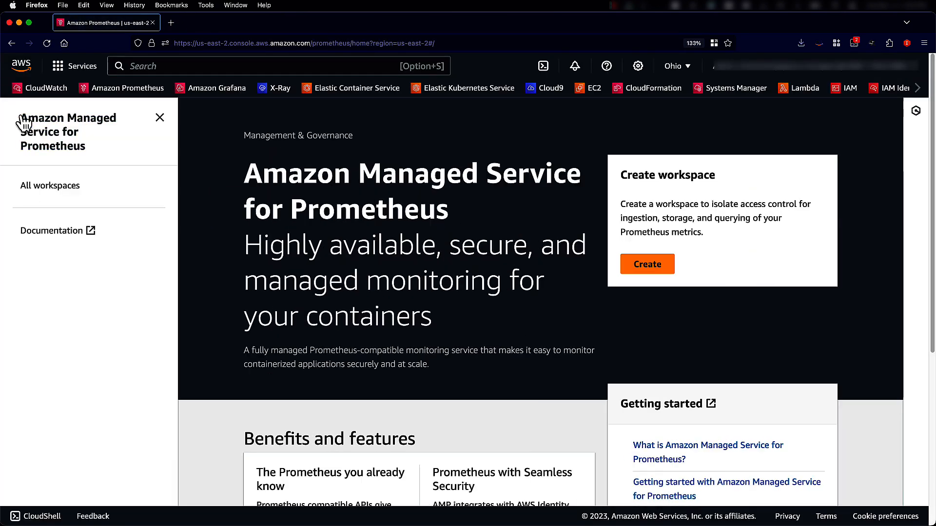
- Browse the Prometheus workspaces list, then switch to the Amazon Grafana console
click(50, 186)
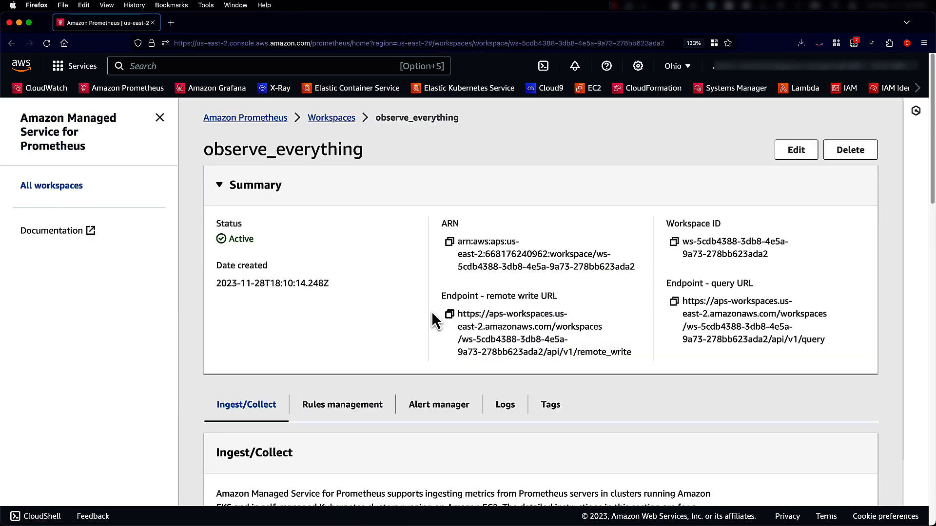
mouse_move(581, 266)
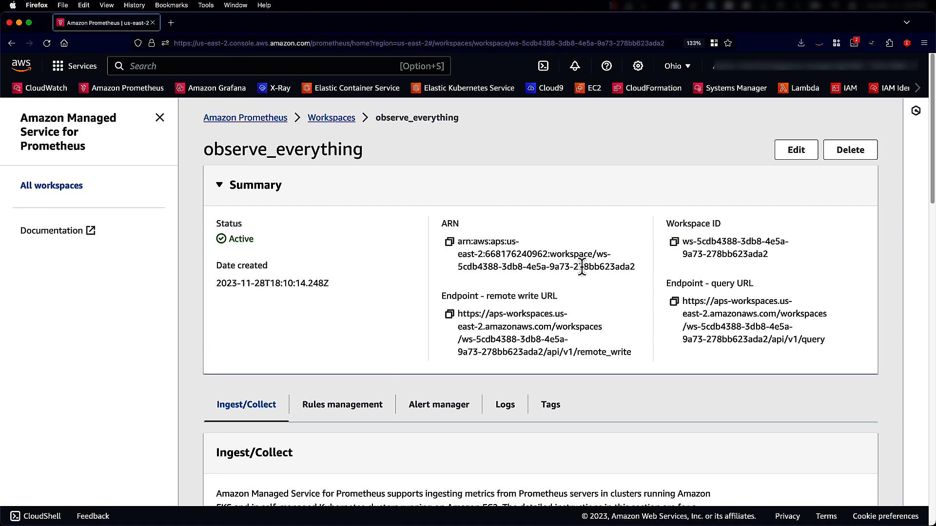
mouse_move(602, 322)
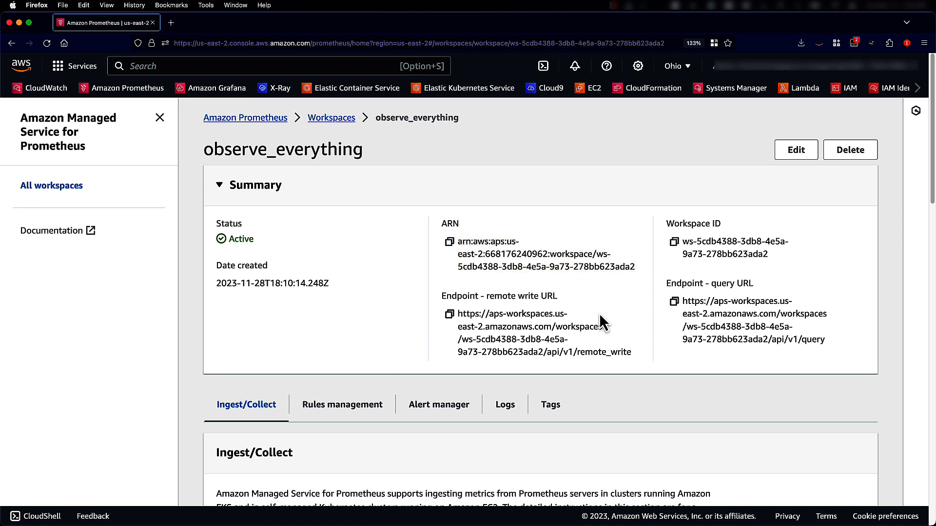
mouse_move(605, 319)
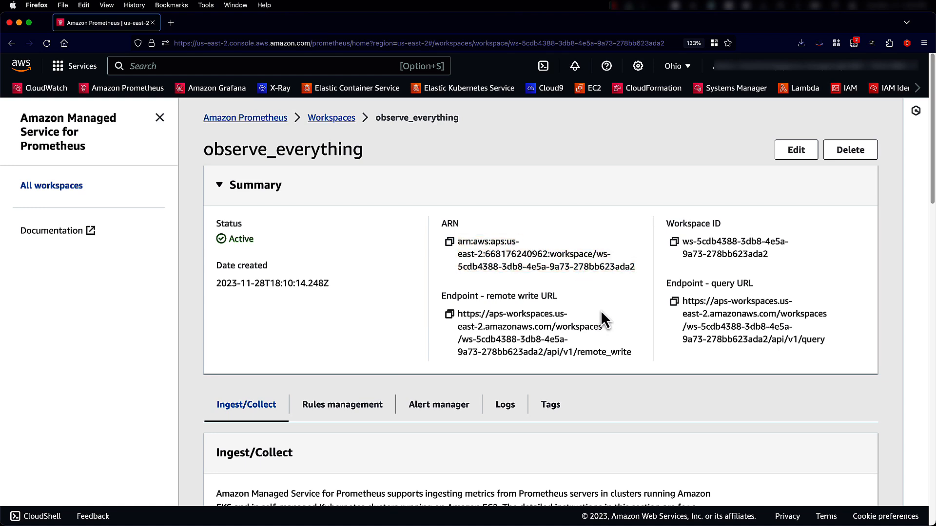
mouse_move(224, 100)
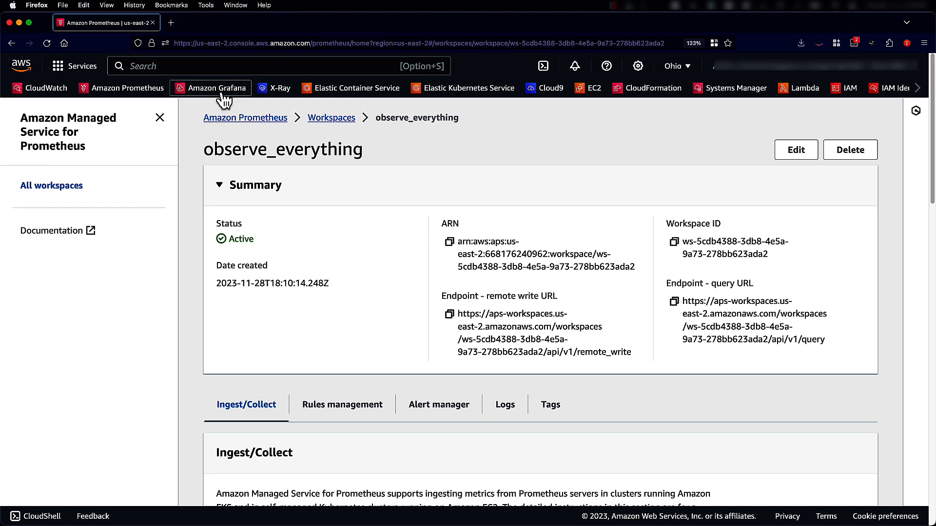
click(216, 88)
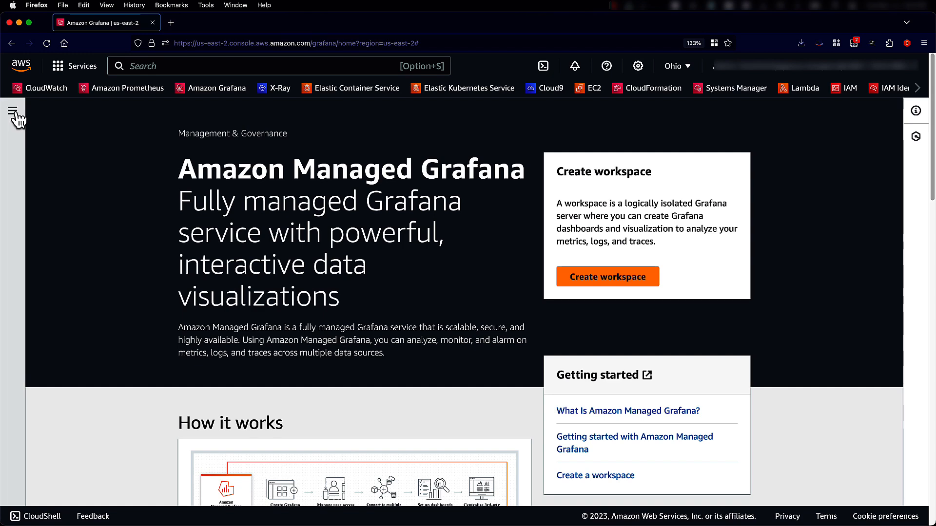
- Open reinvent2023 from the Grafana workspaces list and launch its workspace URL in a new tab
click(12, 110)
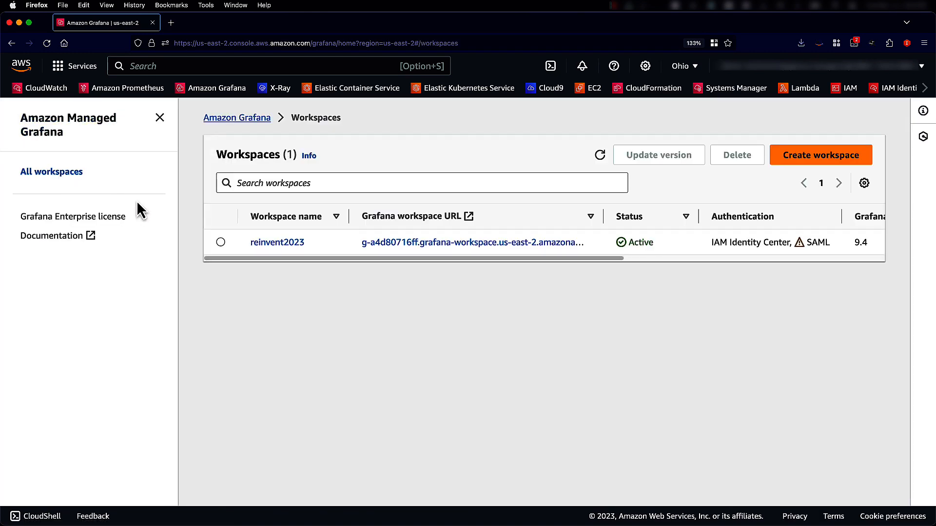
mouse_move(293, 257)
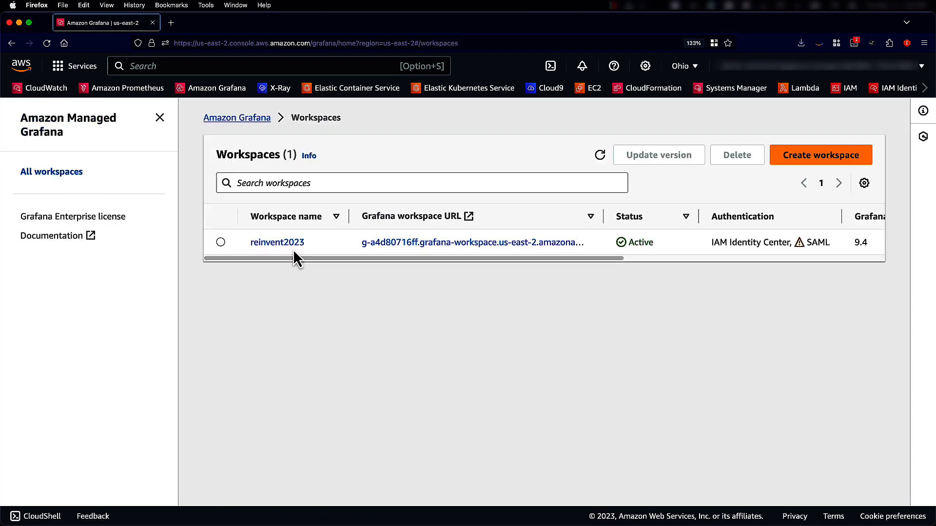
click(277, 243)
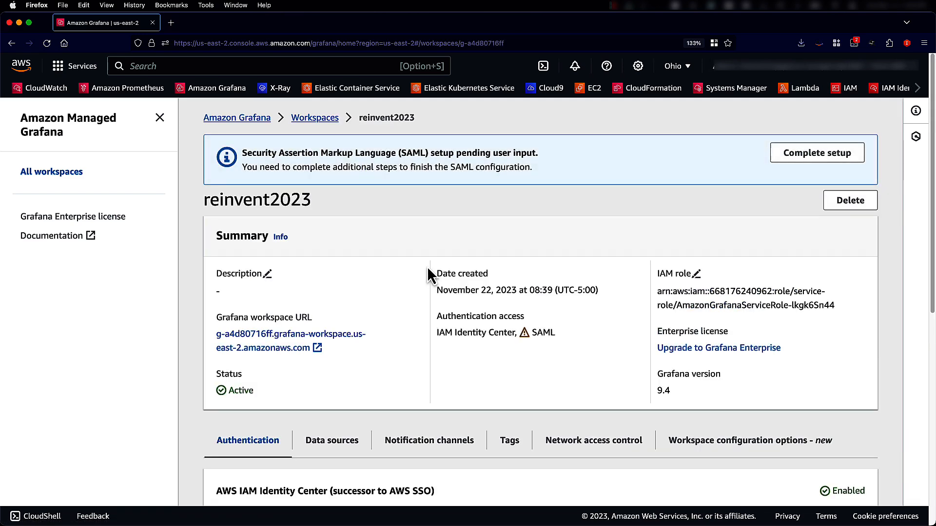
scroll(down, 3)
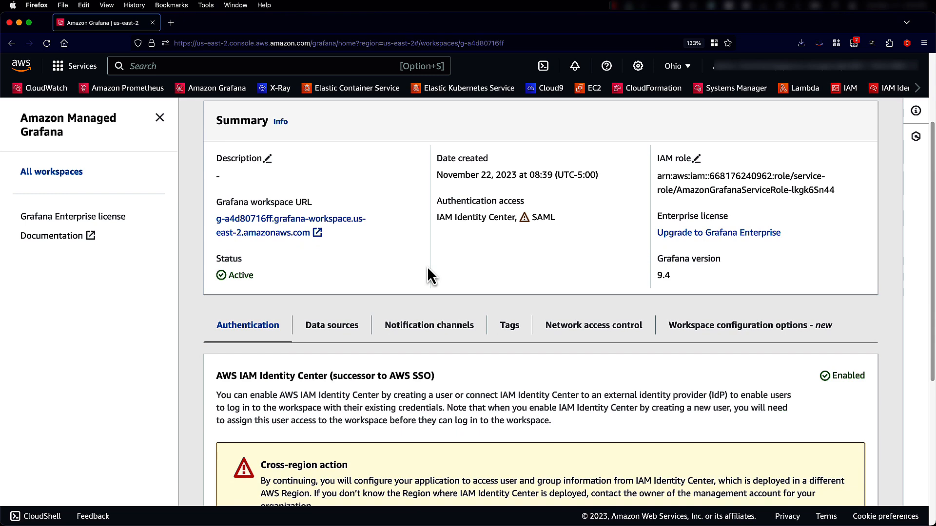
click(290, 218)
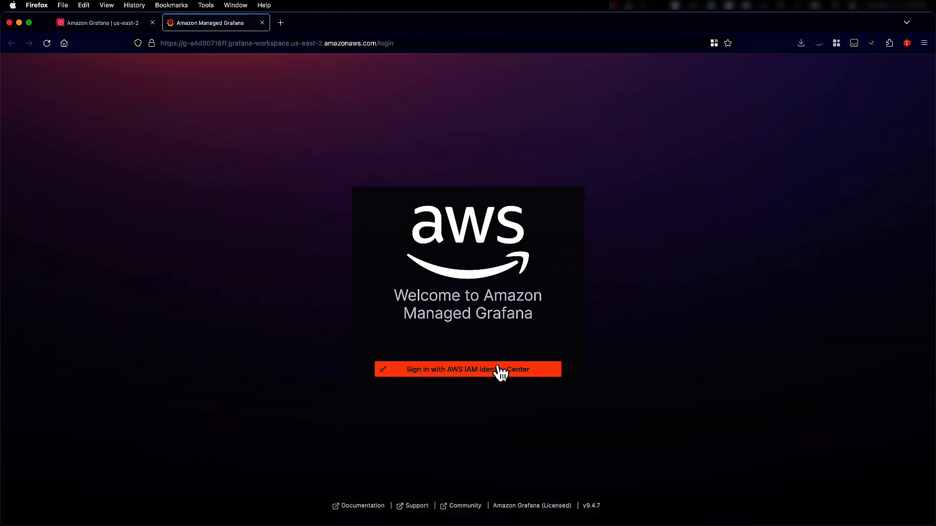
- Sign in to the reinvent2023 Grafana workspace with IAM Identity Center username and password
click(467, 370)
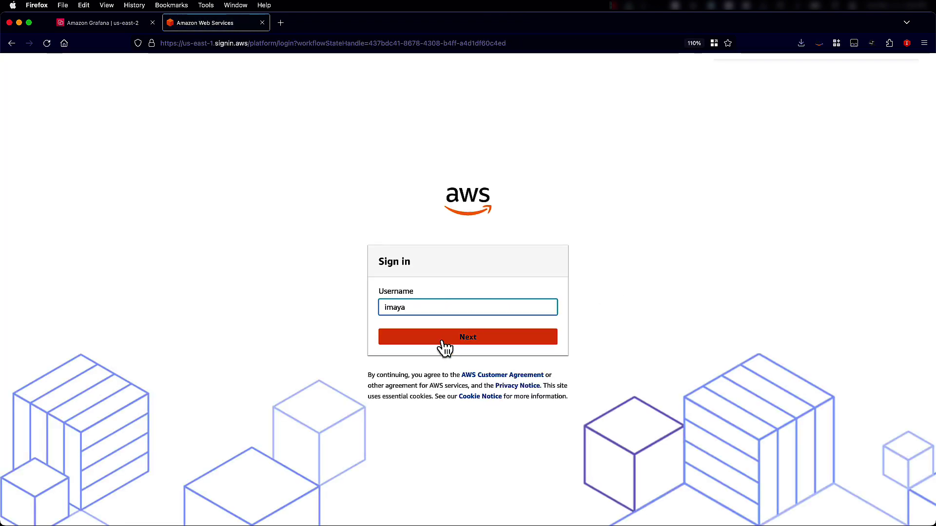
click(468, 337)
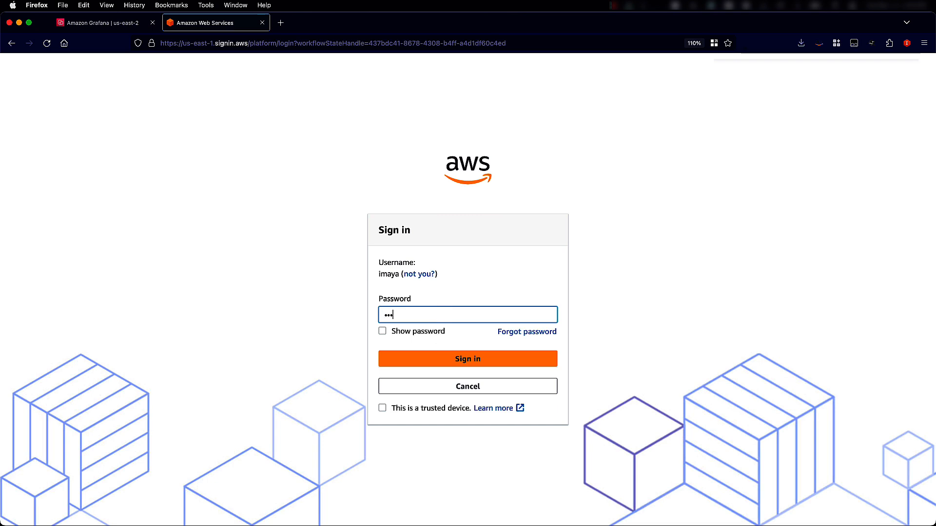
click(467, 359)
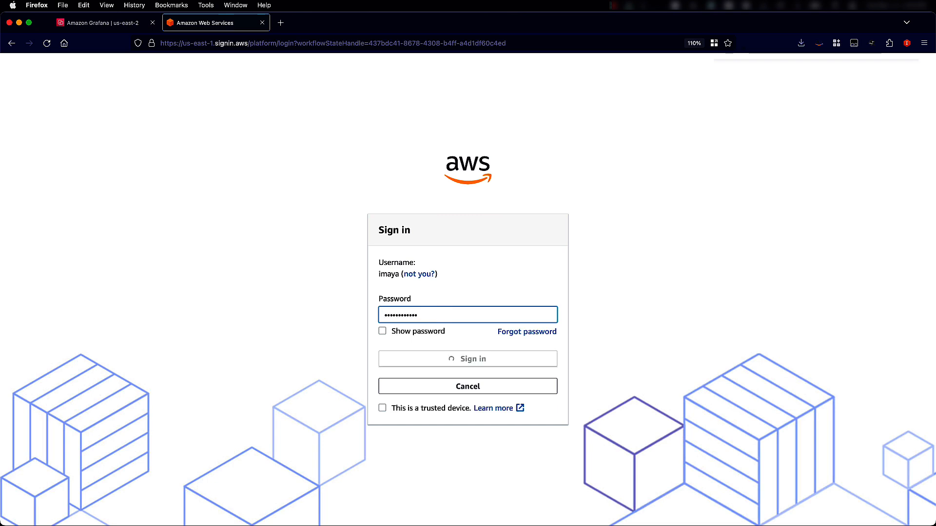
click(467, 359)
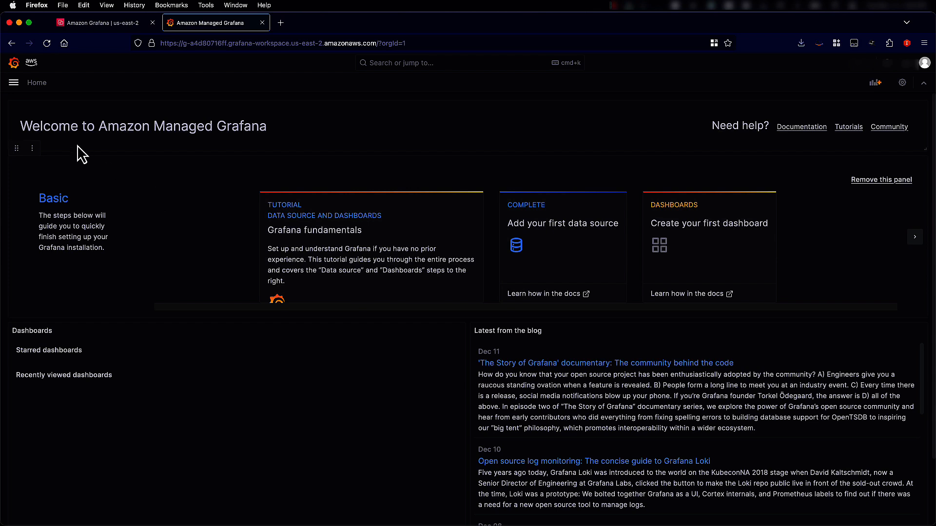
- Open Explore from the Prometheus ws-5cdb4388 data source settings
click(13, 82)
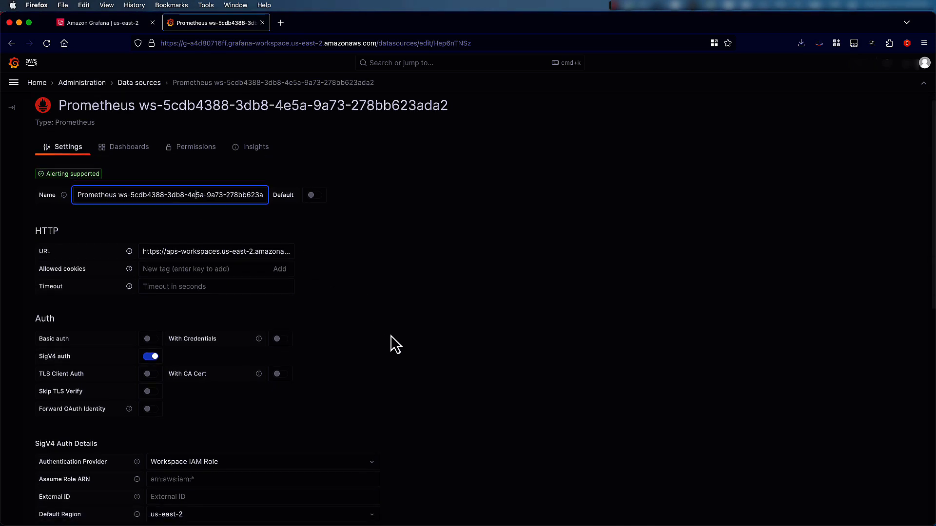
scroll(down, 3)
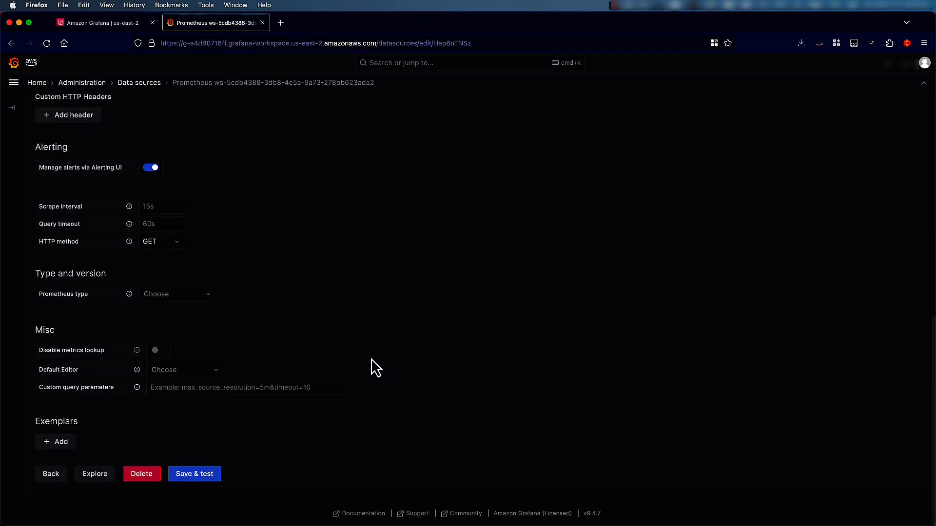
click(194, 474)
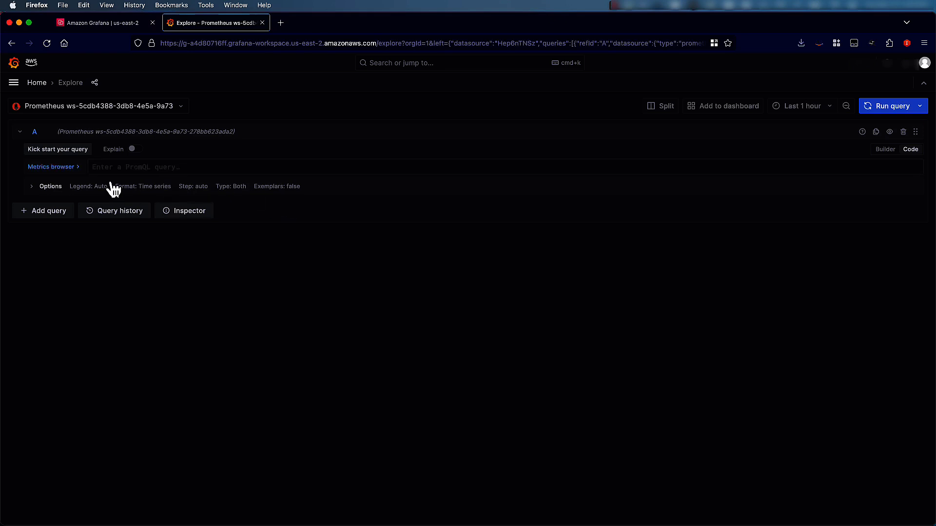
- Query apiserver_admission_match_condition_evaluation_seconds_sum from the Metrics browser, graphing two series
click(52, 166)
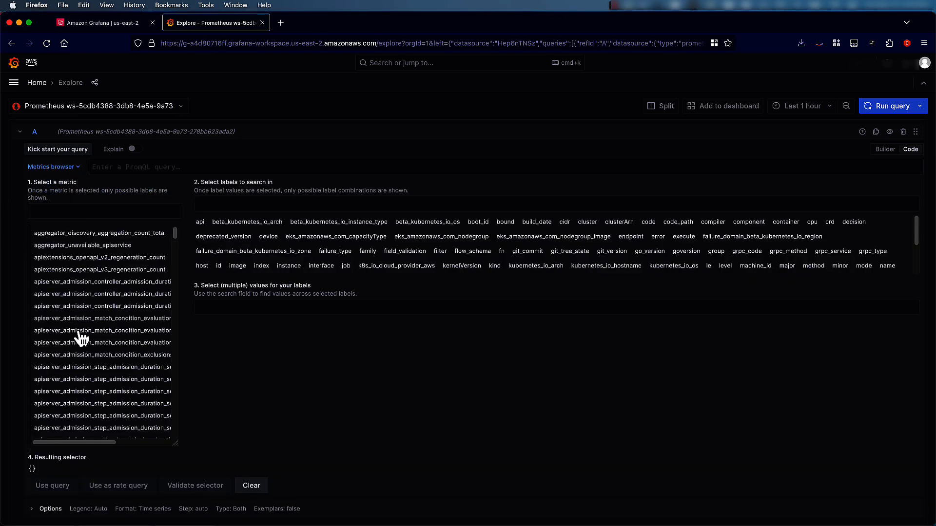
click(101, 343)
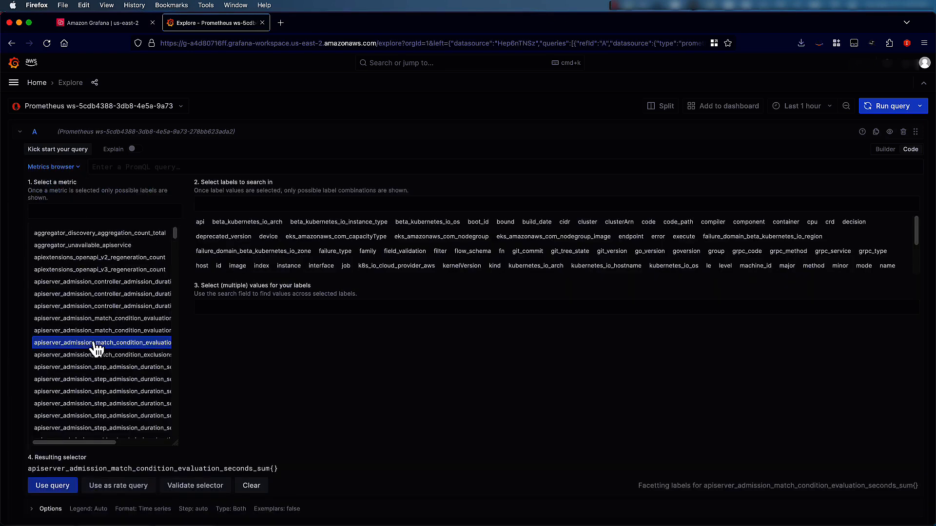
click(52, 485)
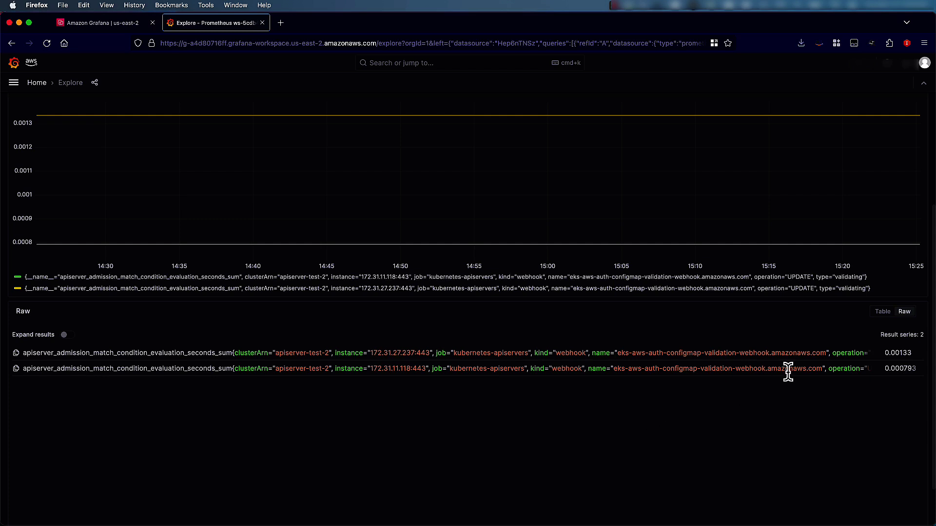
mouse_move(809, 369)
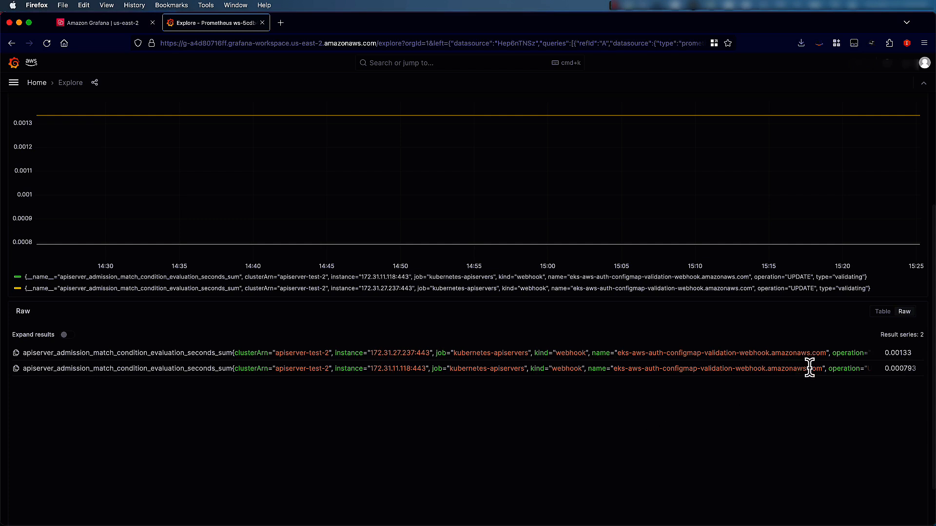
mouse_move(329, 348)
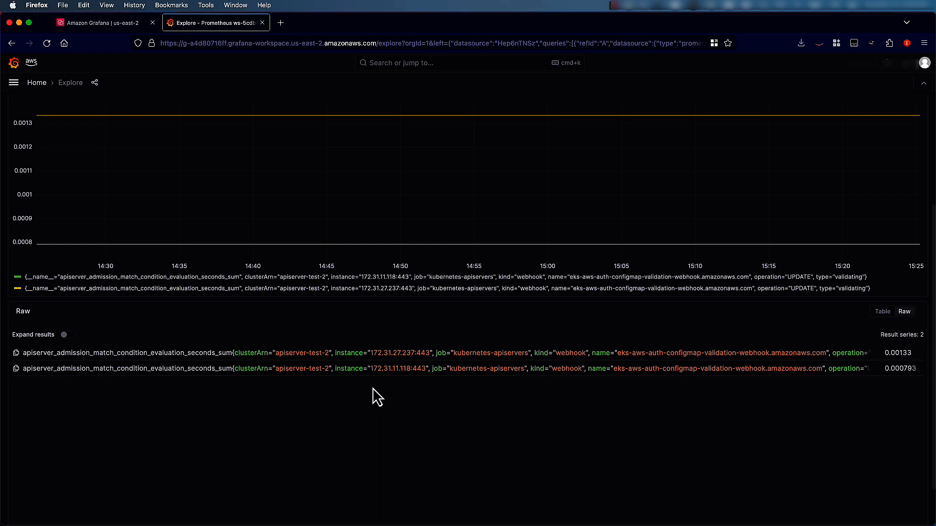
mouse_move(380, 396)
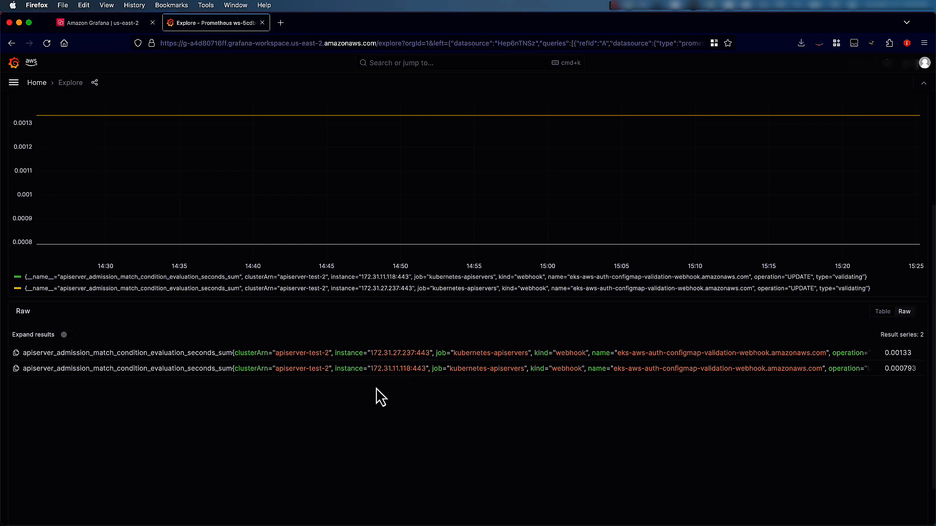